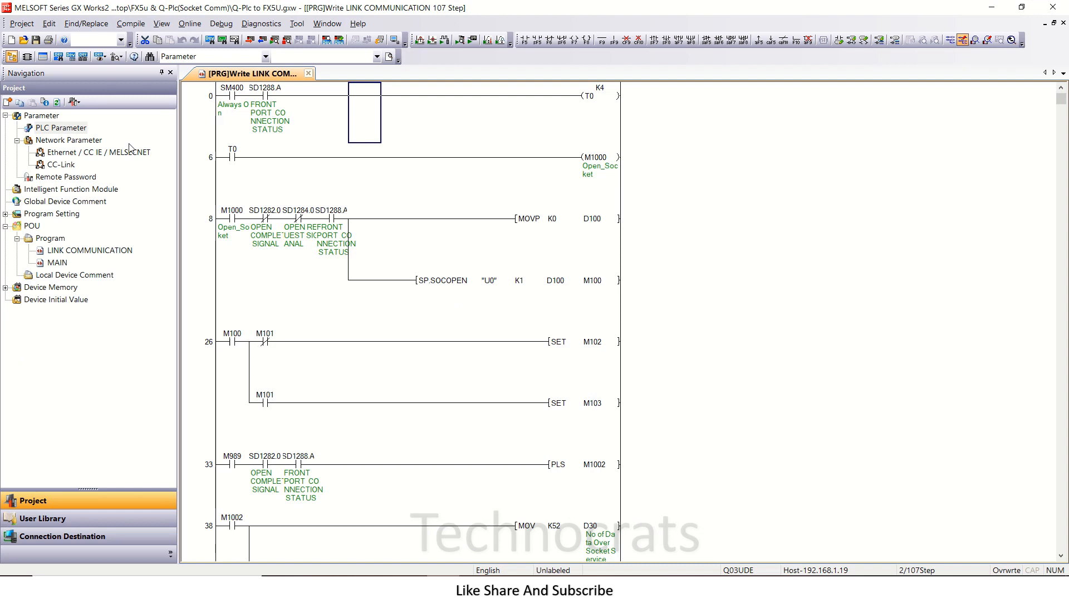
- Open the Q PLC Parameter Setting dialog from the project's Parameter tree
{"action": "left_click", "coordinate": [60, 127]}
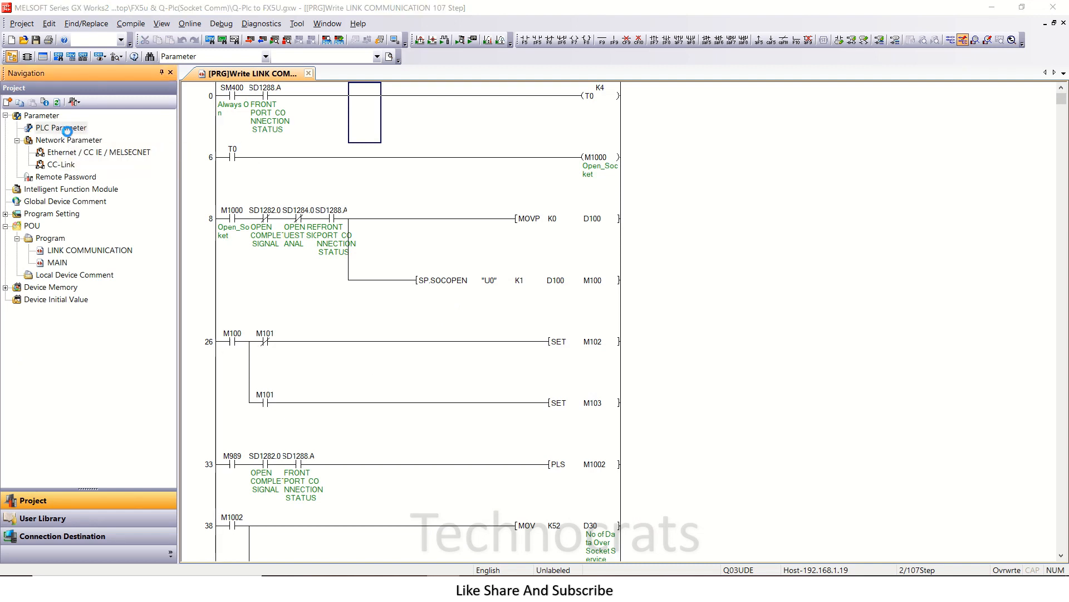
{"action": "double_click", "coordinate": [59, 127]}
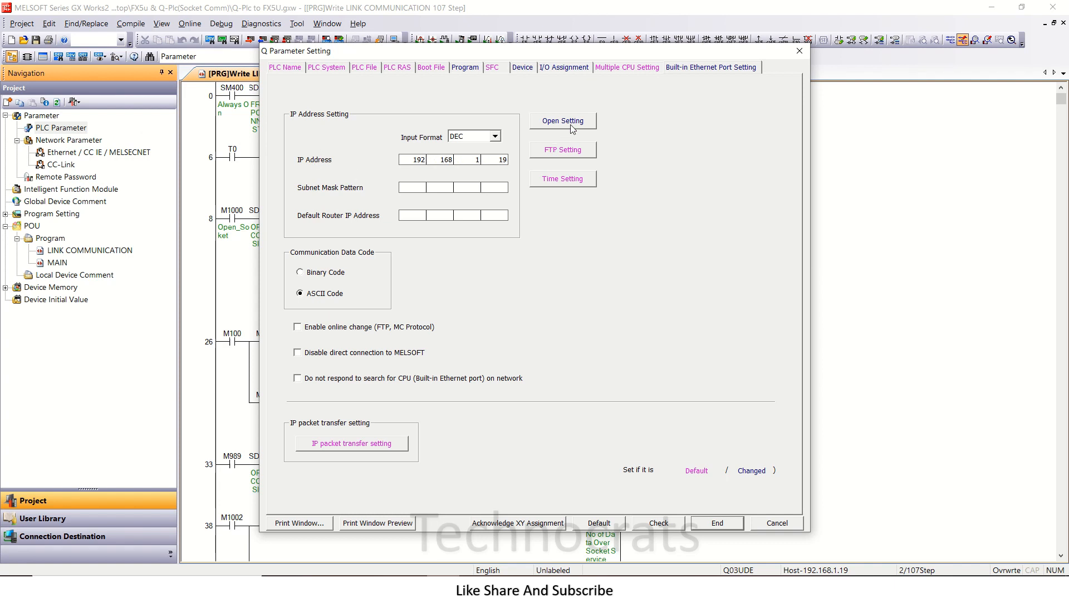
- Review Open Setting row 1 as an Active TCP socket connection to 192.168.1.51 port 8192
{"action": "left_click", "coordinate": [562, 121]}
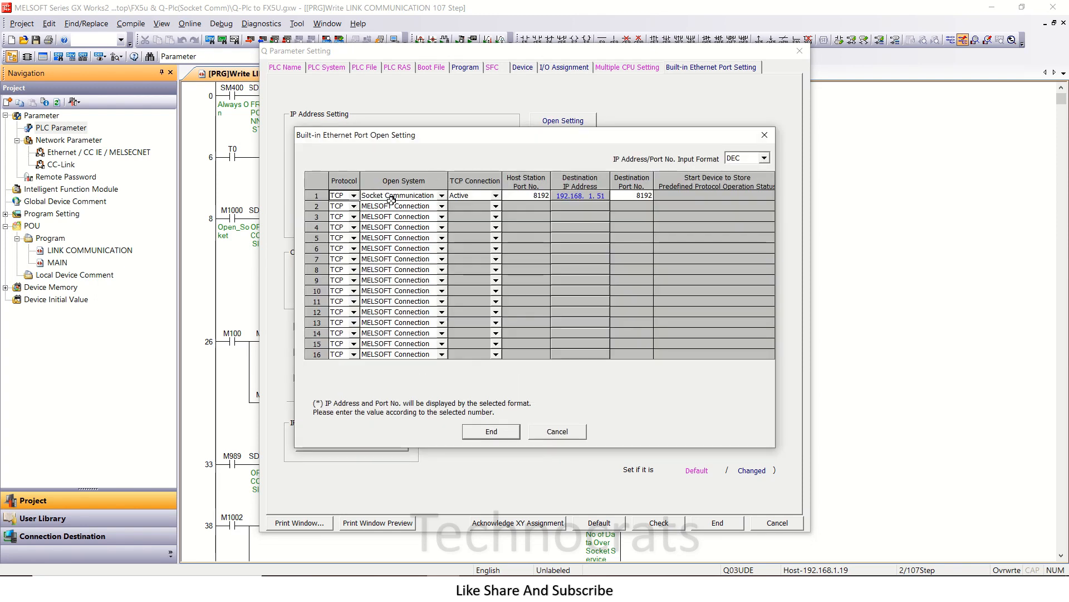
{"action": "left_click", "coordinate": [494, 195]}
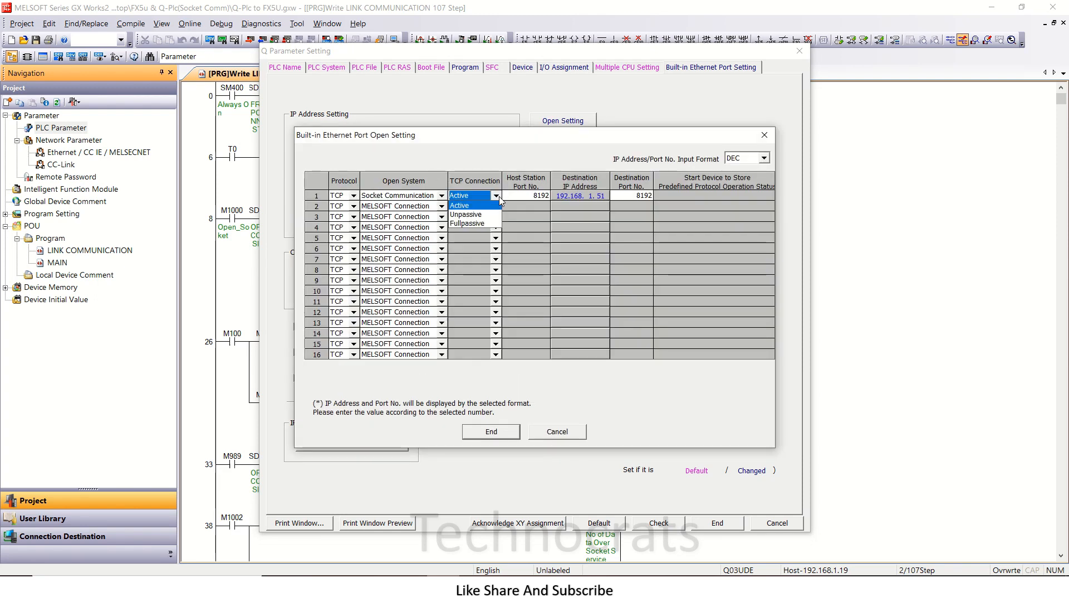
{"action": "left_click", "coordinate": [459, 195]}
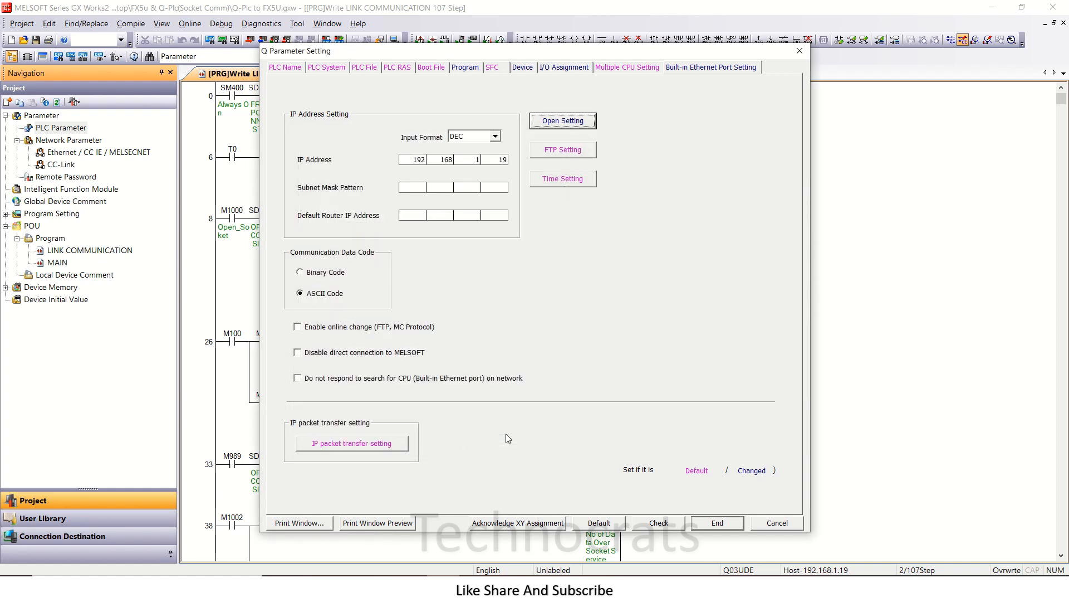
{"action": "mouse_move", "coordinate": [330, 266]}
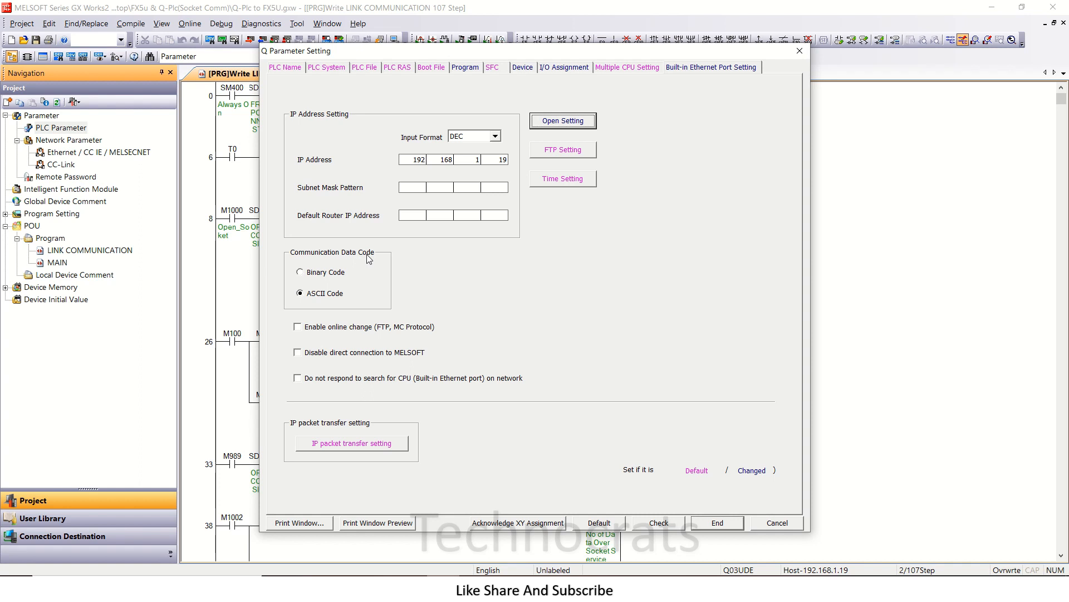
{"action": "mouse_move", "coordinate": [342, 271]}
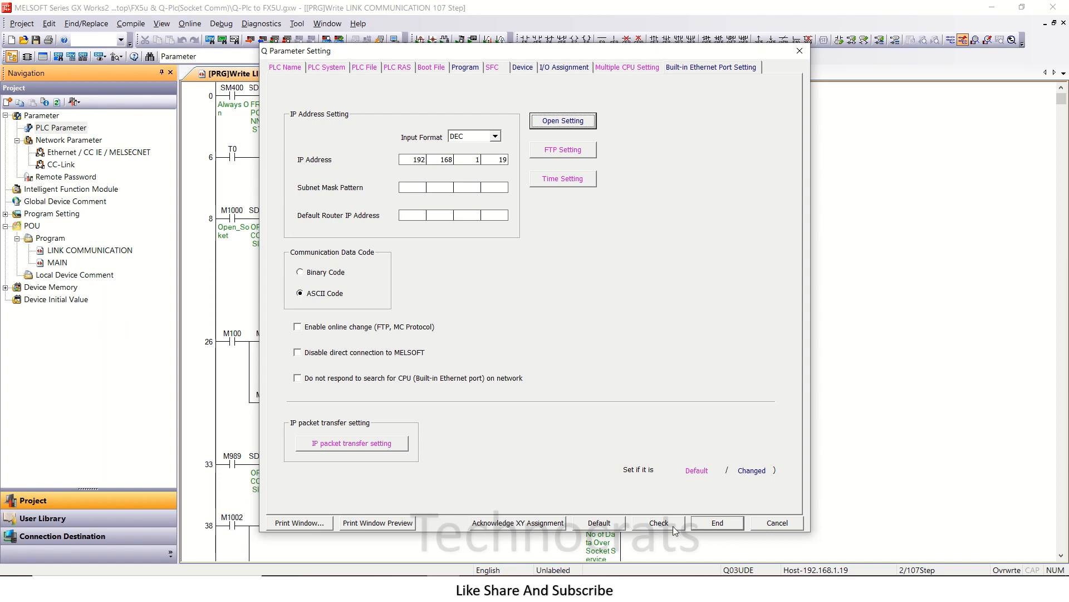
- Run the parameter Check with no errors, then apply and close the settings
{"action": "left_click", "coordinate": [657, 523]}
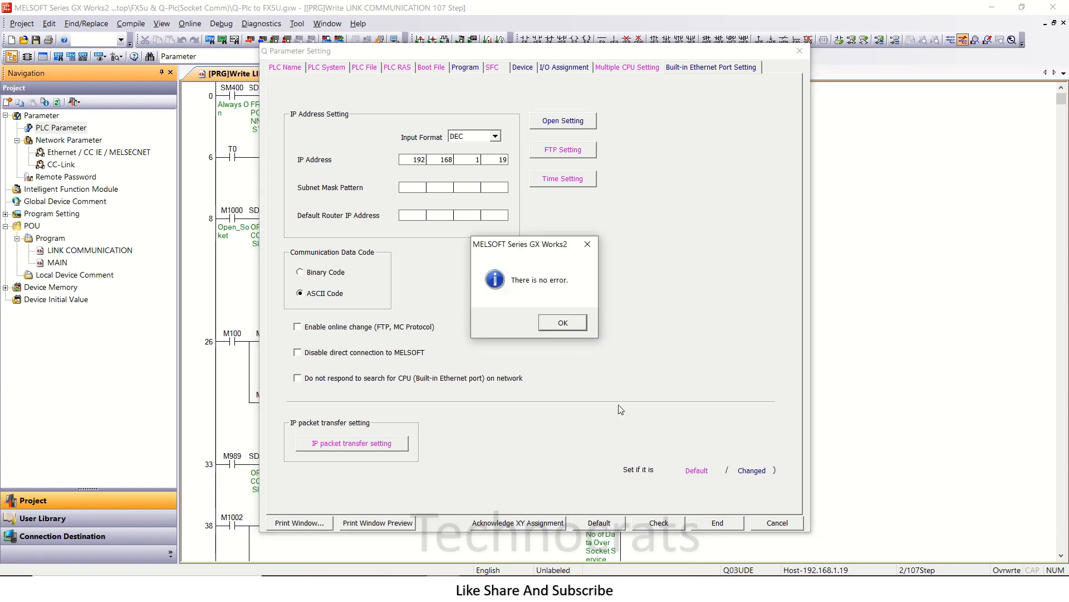
{"action": "left_click", "coordinate": [562, 322]}
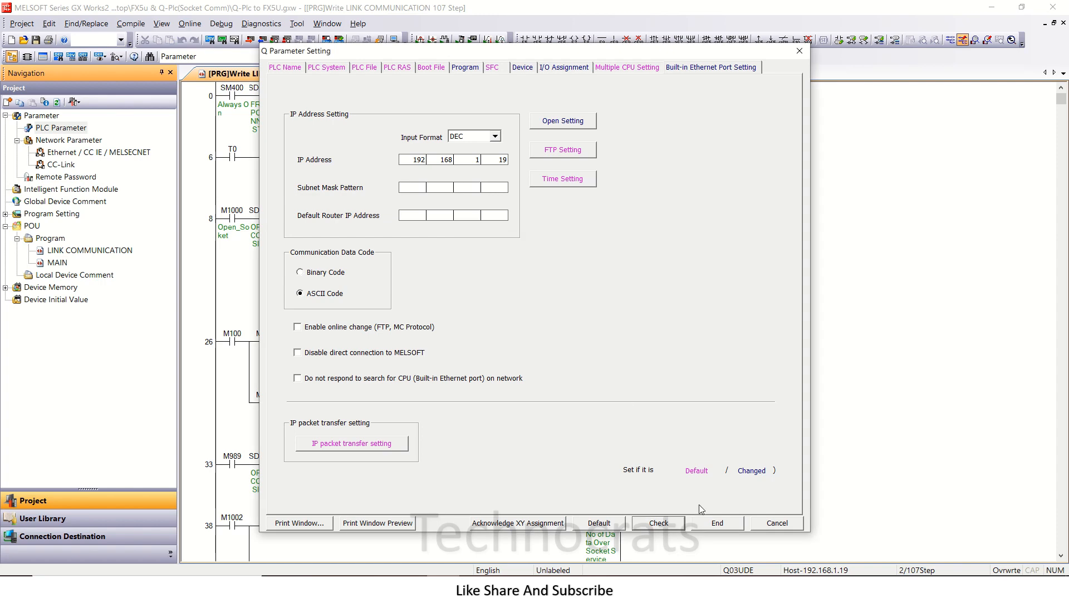
{"action": "left_click", "coordinate": [716, 522]}
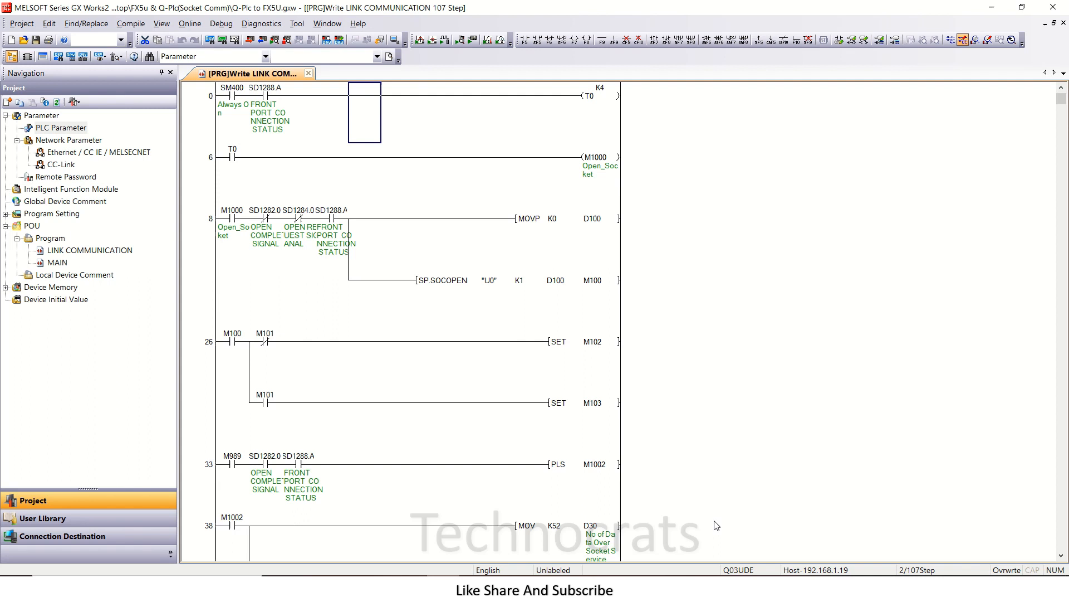
{"action": "mouse_move", "coordinate": [468, 334]}
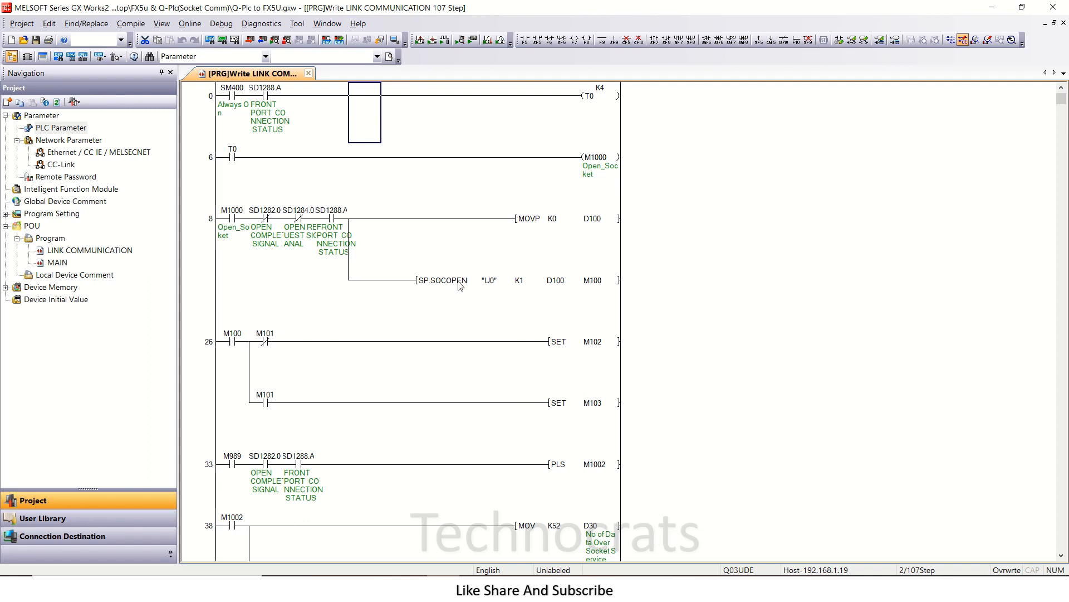
{"action": "scroll", "scroll_direction": "down", "scroll_amount": 3}
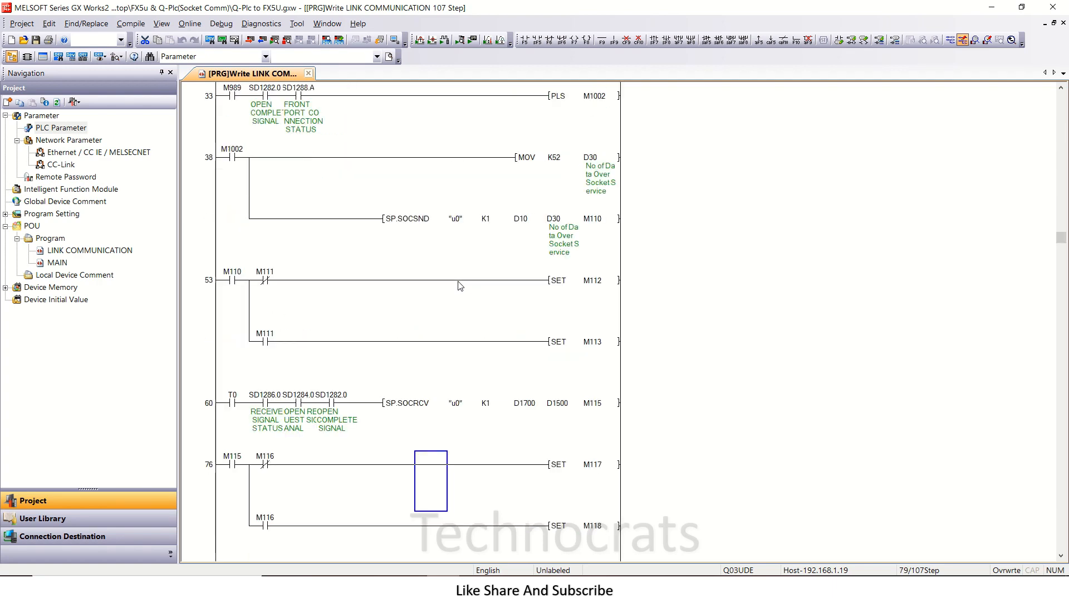
{"action": "scroll", "scroll_direction": "down", "scroll_amount": 3}
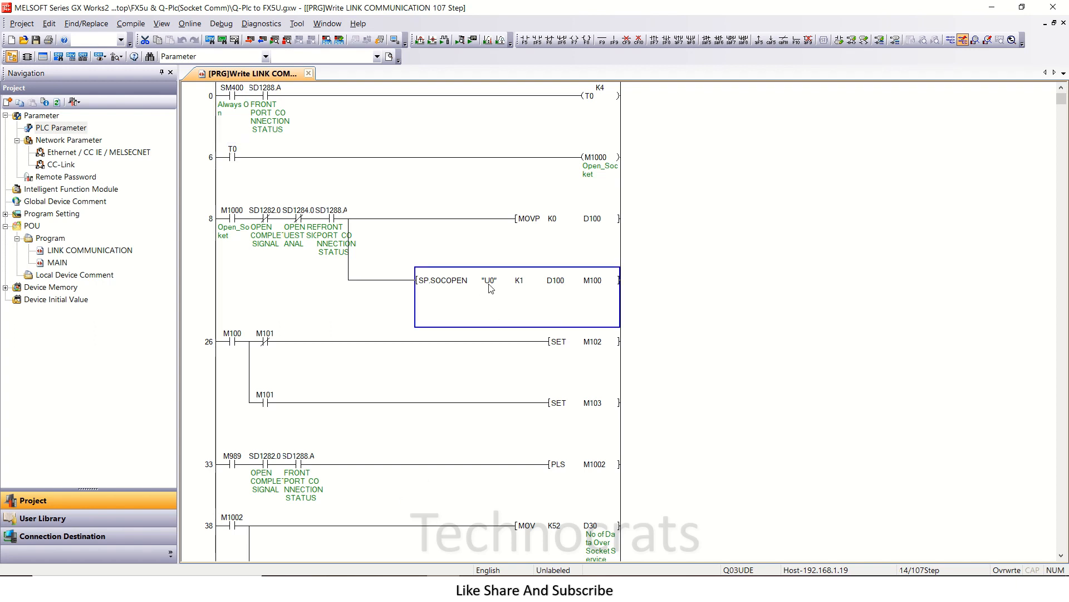
{"action": "mouse_move", "coordinate": [587, 287]}
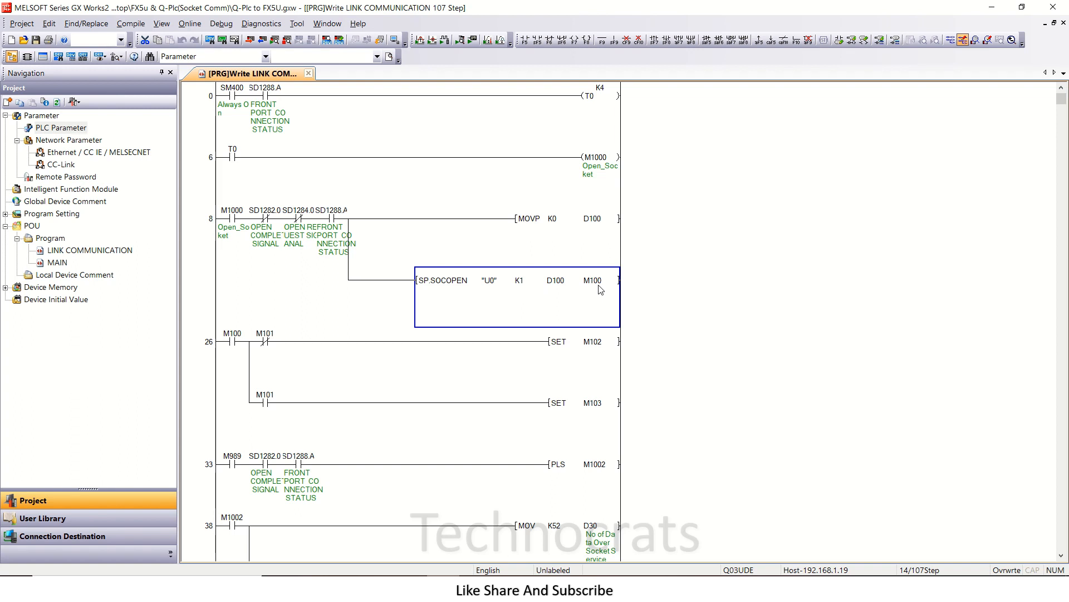
{"action": "mouse_move", "coordinate": [261, 344]}
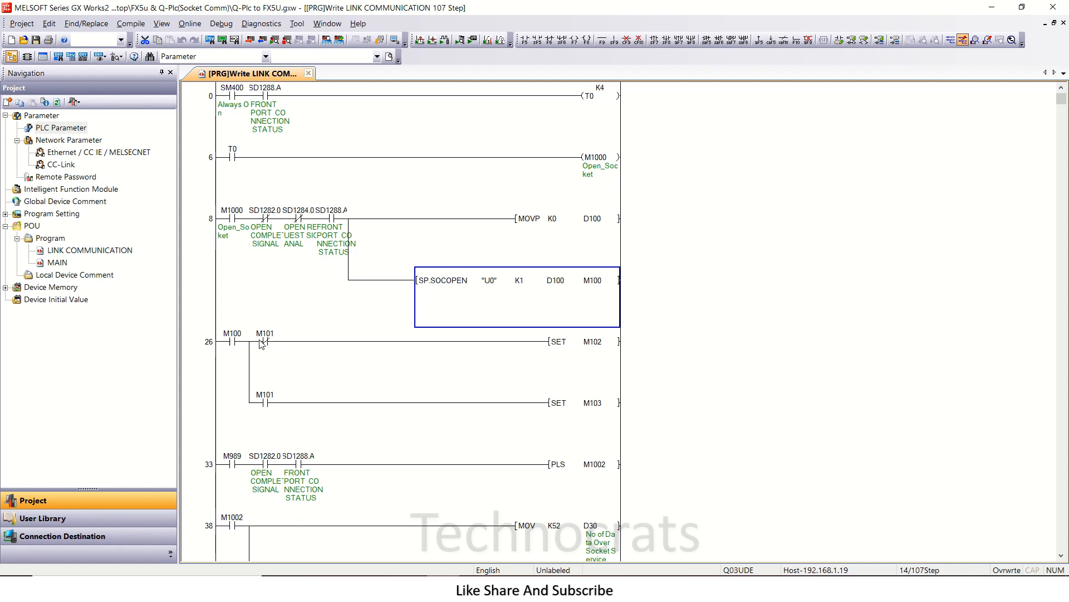
{"action": "left_click", "coordinate": [232, 341]}
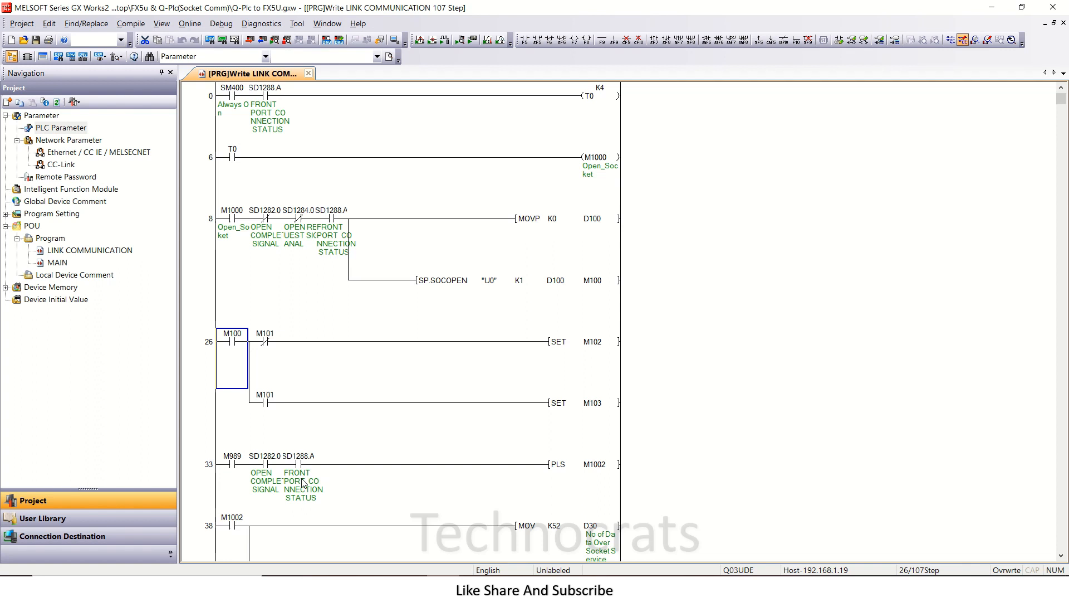
{"action": "scroll", "scroll_direction": "down", "scroll_amount": 3}
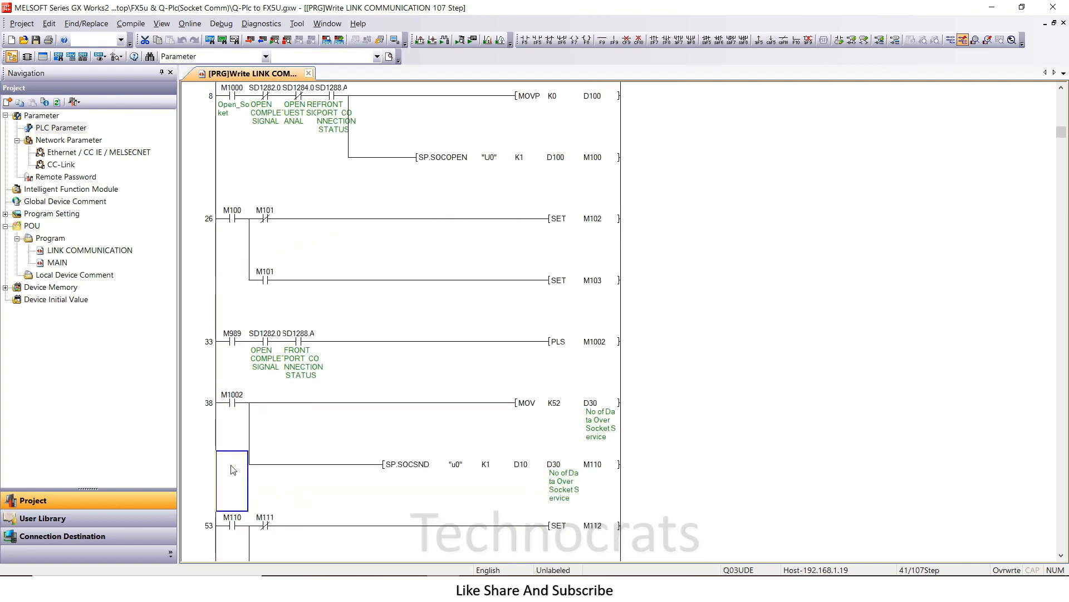
{"action": "scroll", "scroll_direction": "down", "scroll_amount": 3}
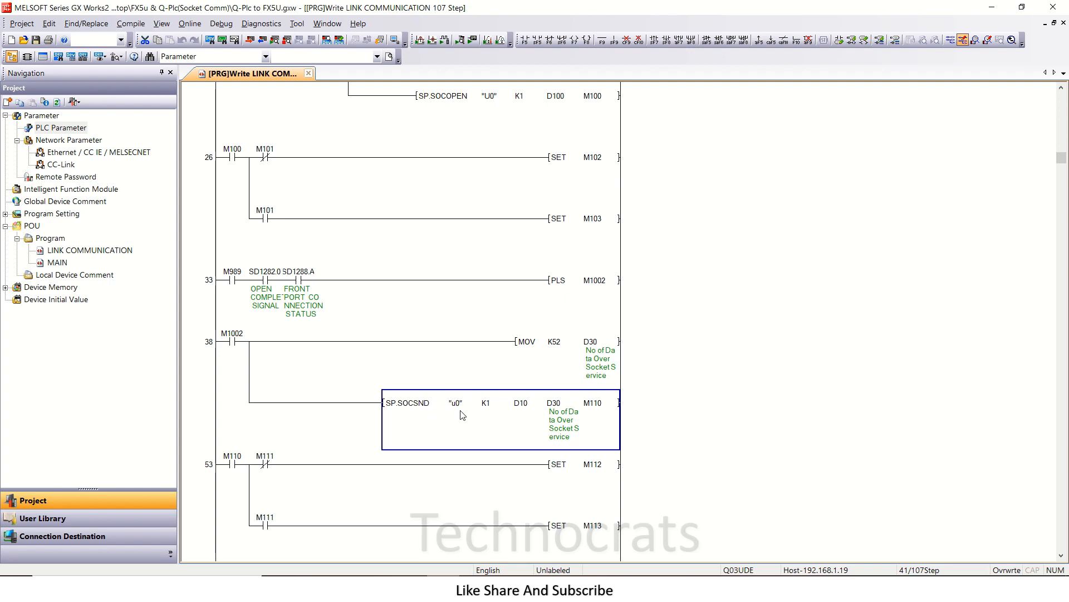
{"action": "mouse_move", "coordinate": [482, 416]}
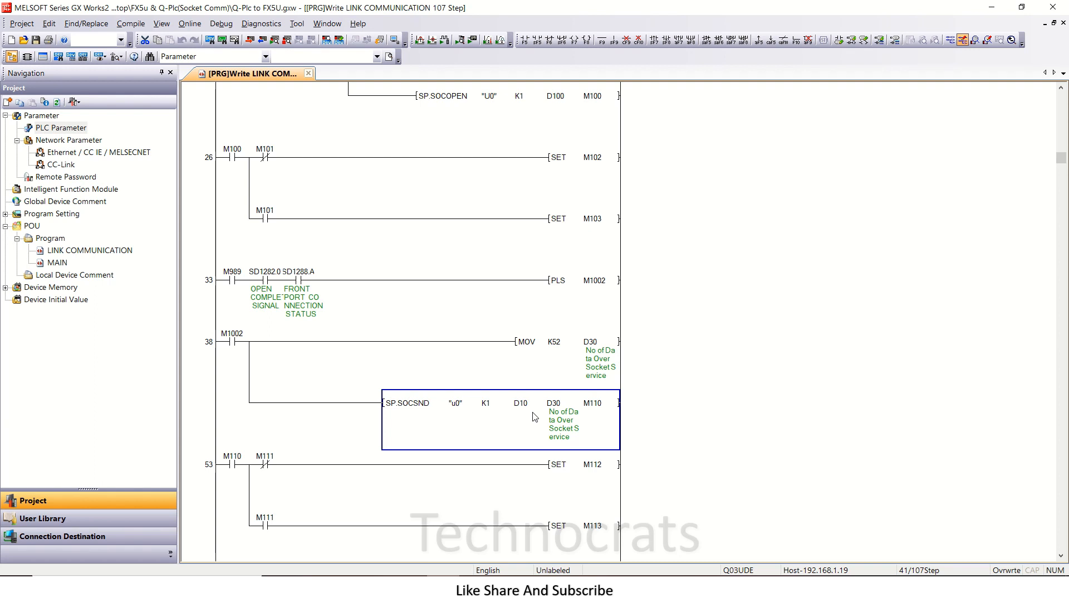
{"action": "mouse_move", "coordinate": [515, 409]}
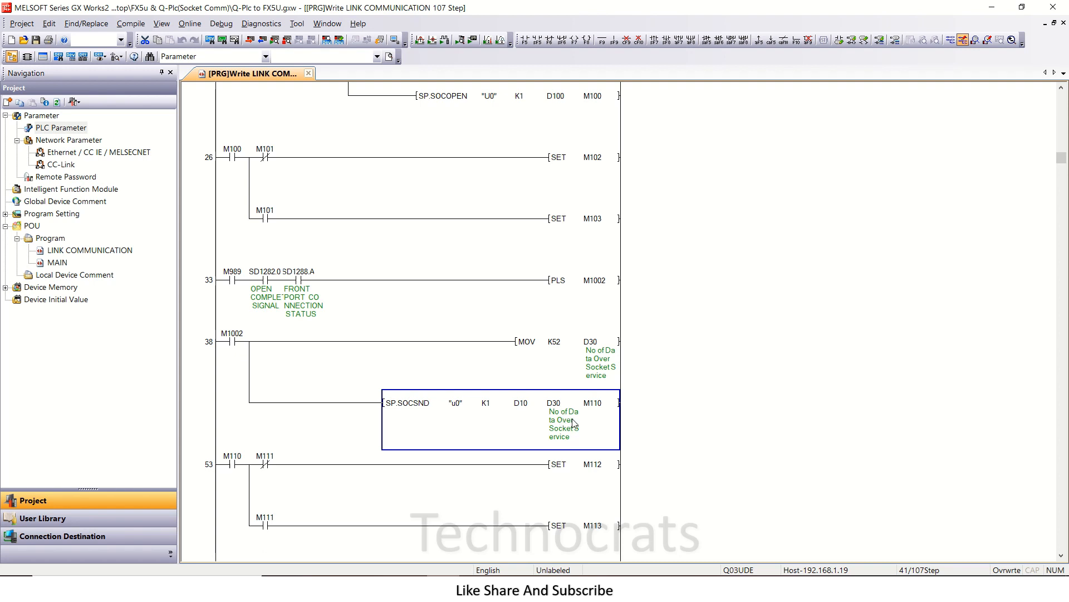
{"action": "mouse_move", "coordinate": [587, 432]}
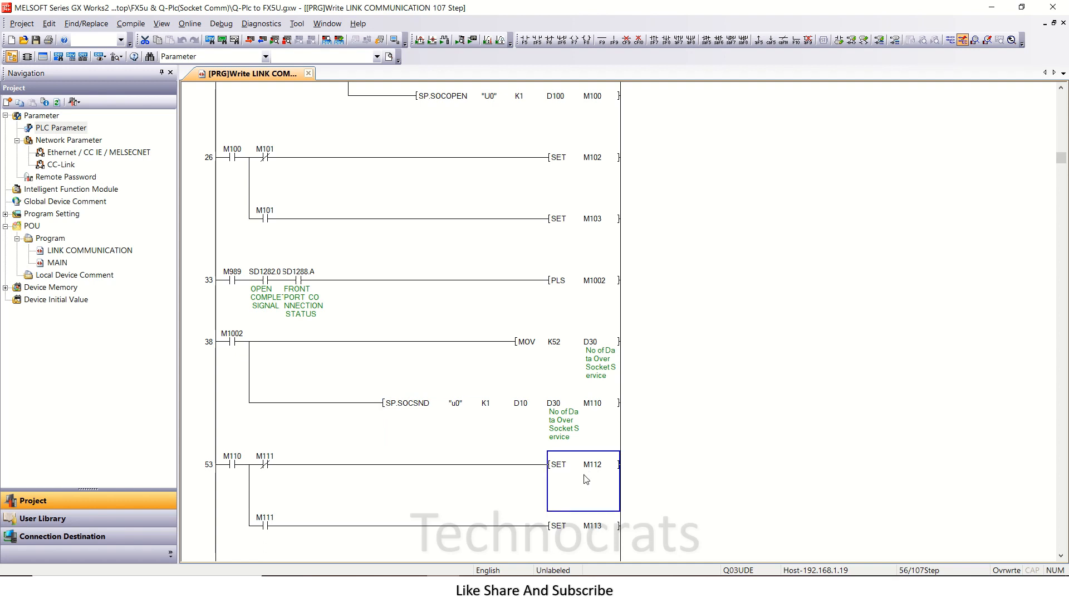
{"action": "left_click", "coordinate": [566, 341]}
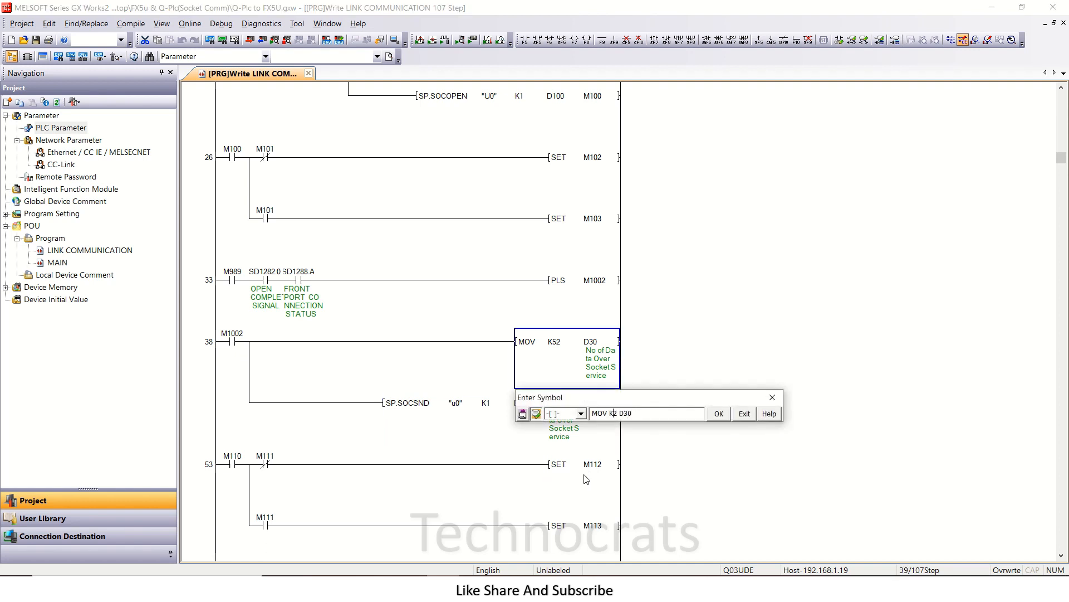
- Change the send rung's MOV constant to K52 into D30 and move to the receive rung
{"action": "left_click", "coordinate": [717, 413]}
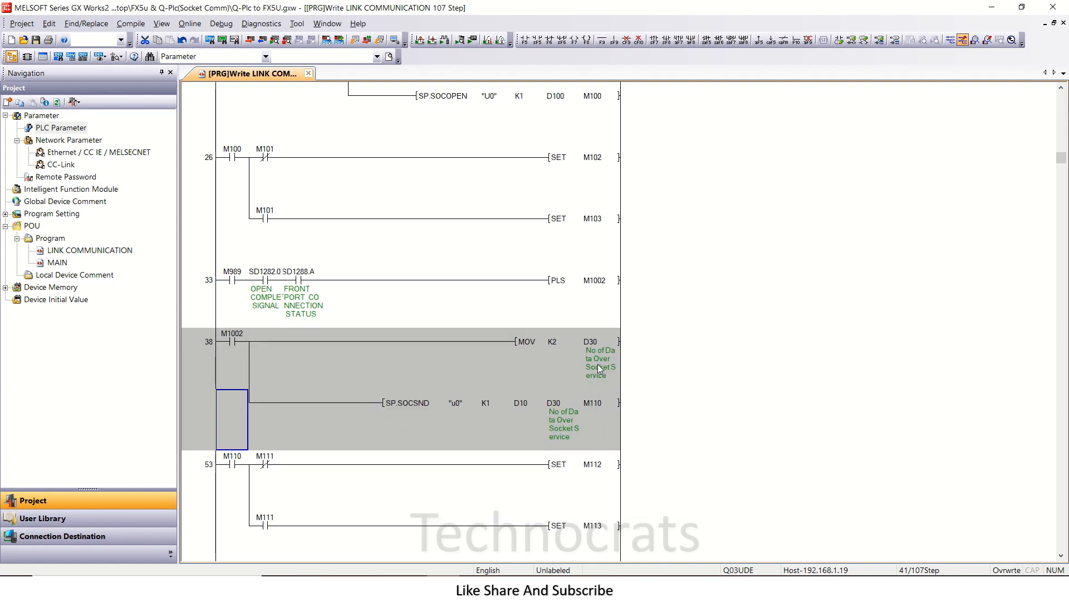
{"action": "mouse_move", "coordinate": [598, 408]}
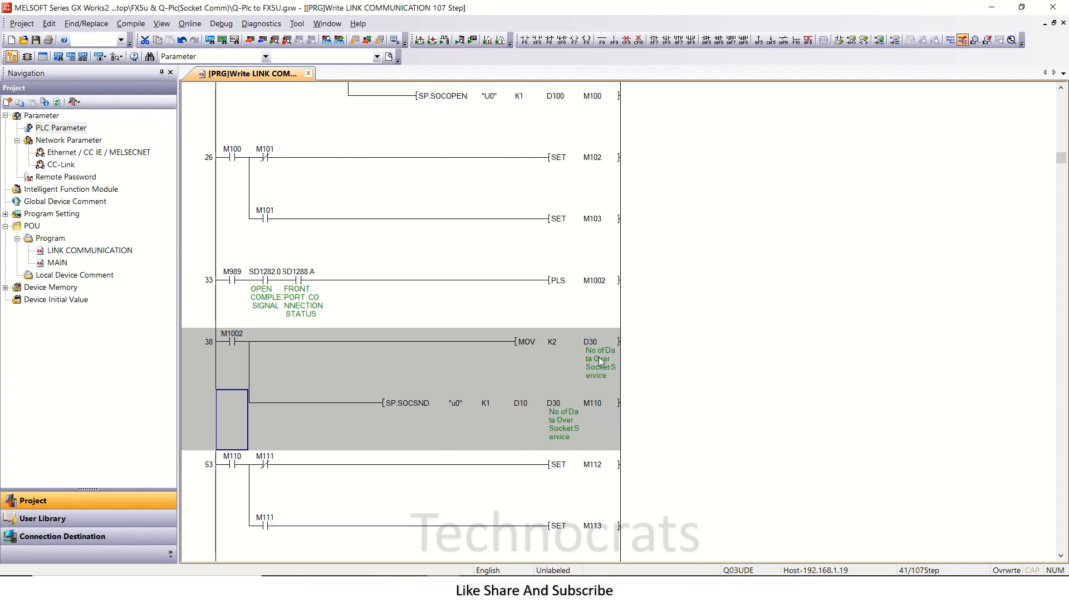
{"action": "mouse_move", "coordinate": [597, 364]}
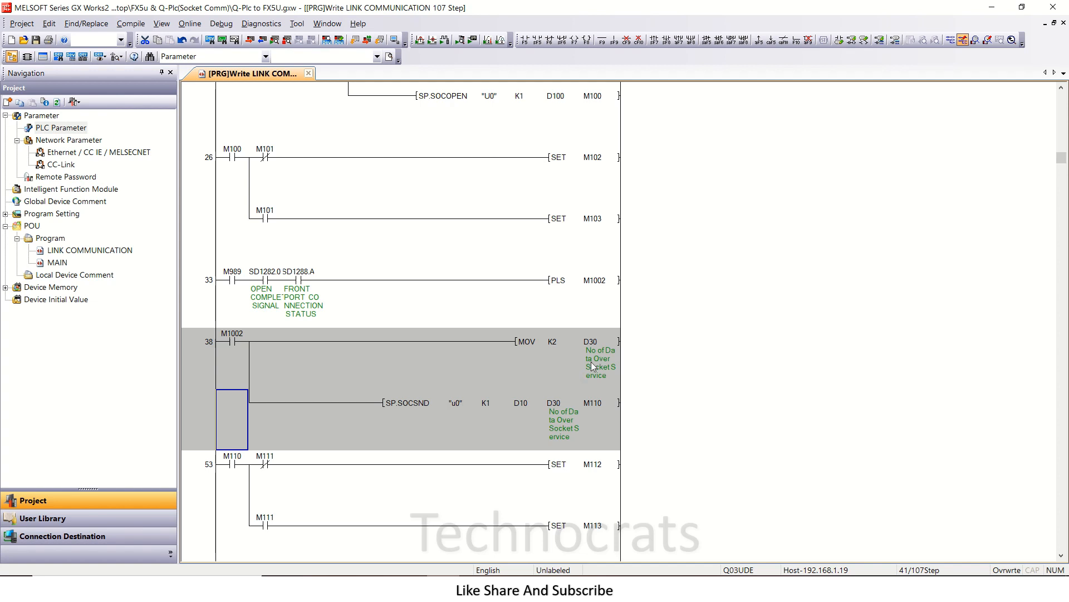
{"action": "mouse_move", "coordinate": [557, 411]}
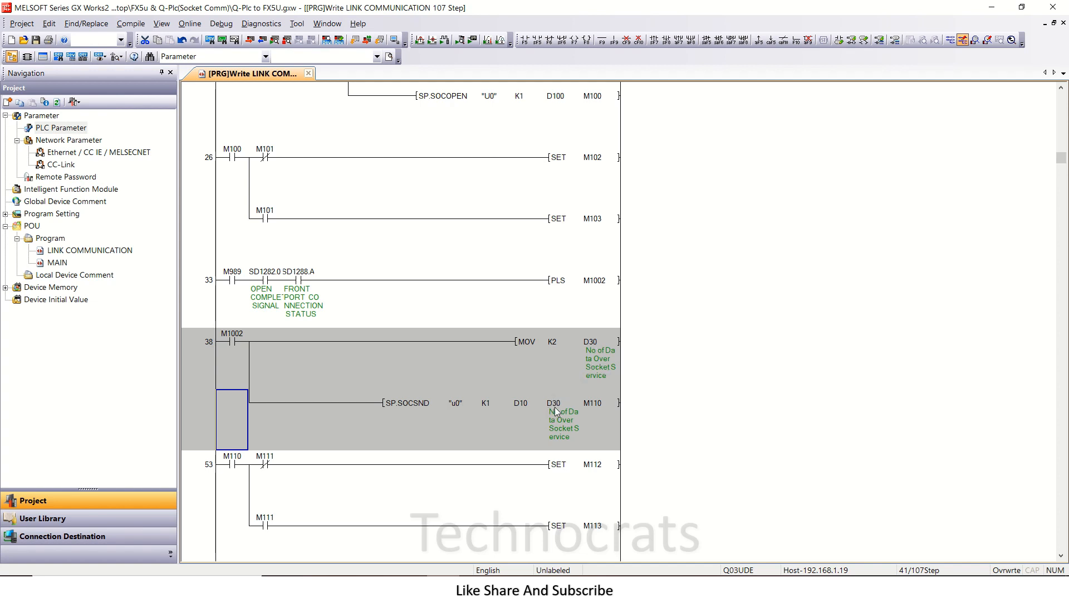
{"action": "mouse_move", "coordinate": [553, 411]}
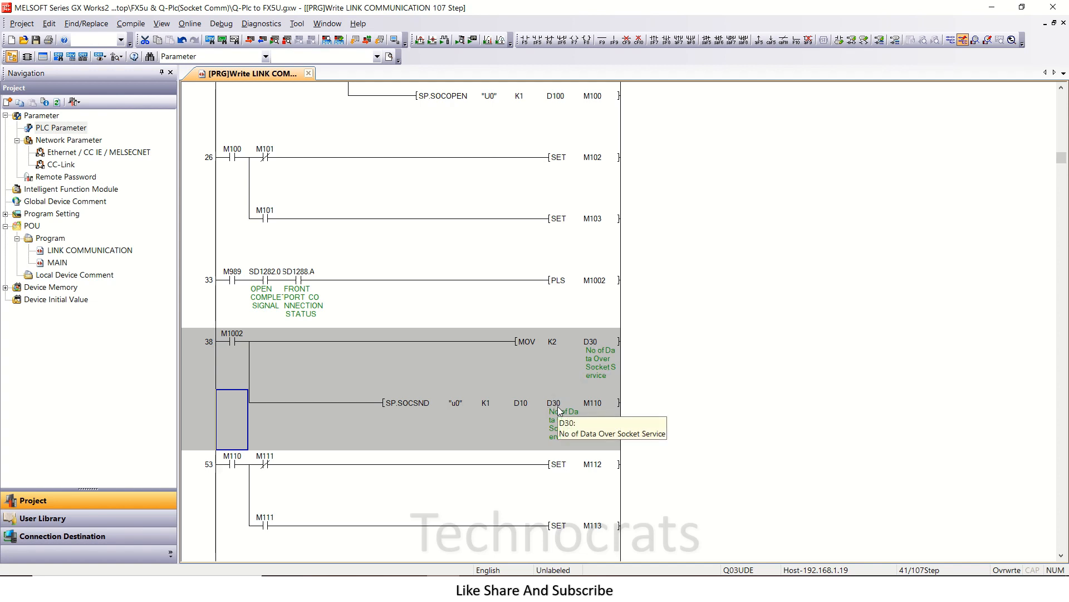
{"action": "double_click", "coordinate": [553, 341]}
{"action": "type", "text": "5"}
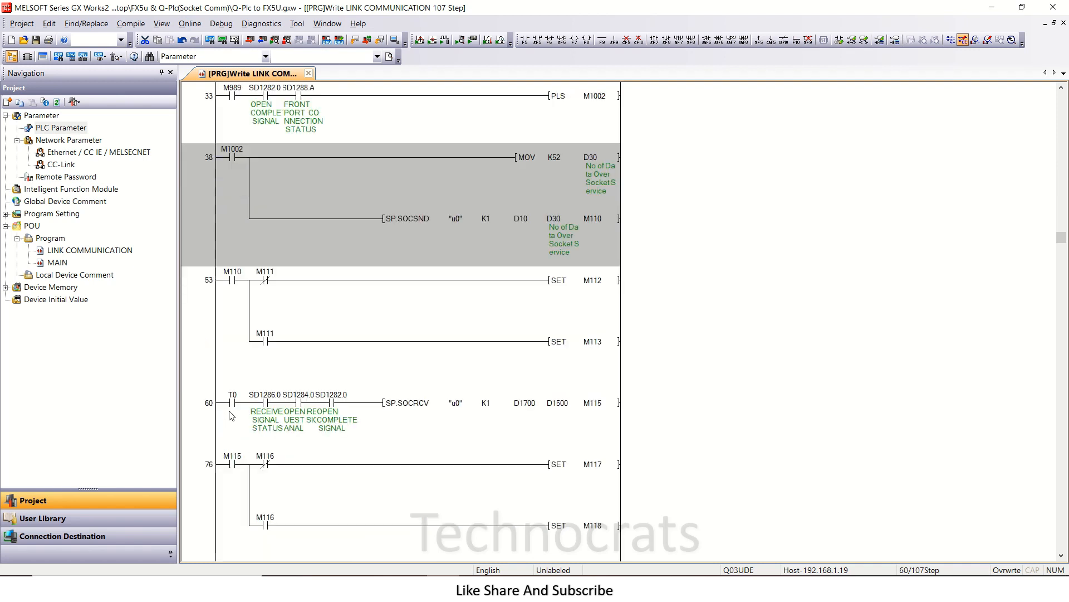
{"action": "scroll", "scroll_direction": "down", "scroll_amount": 3}
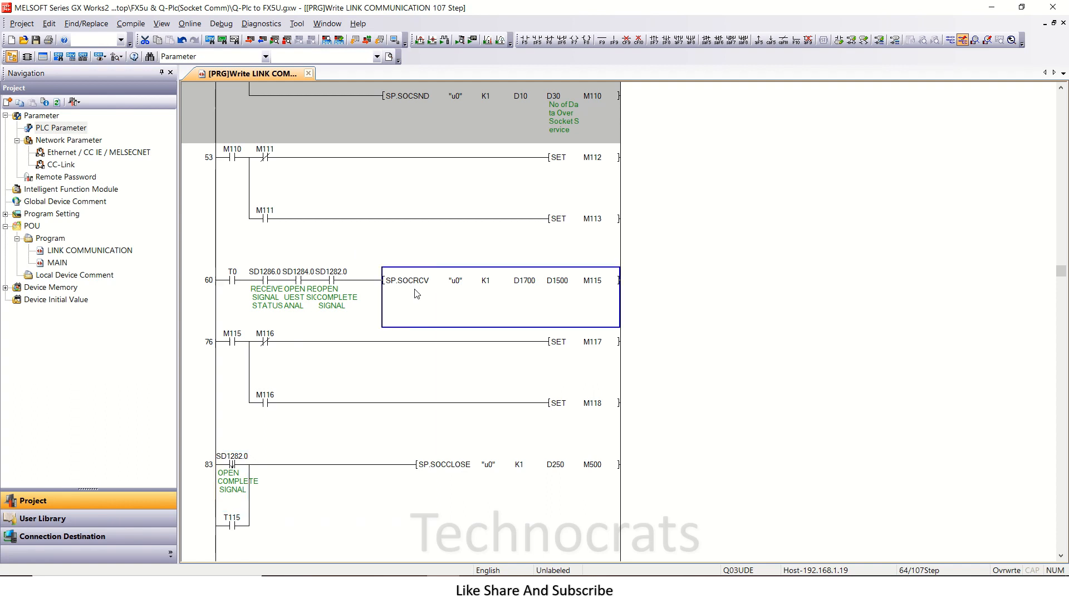
{"action": "mouse_move", "coordinate": [560, 291]}
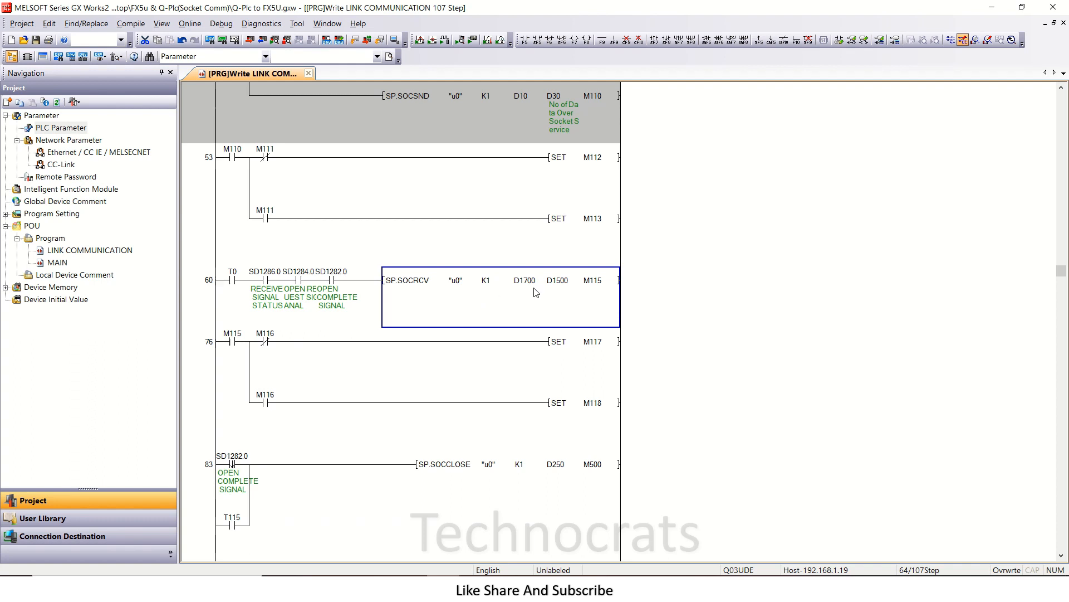
{"action": "mouse_move", "coordinate": [566, 291]}
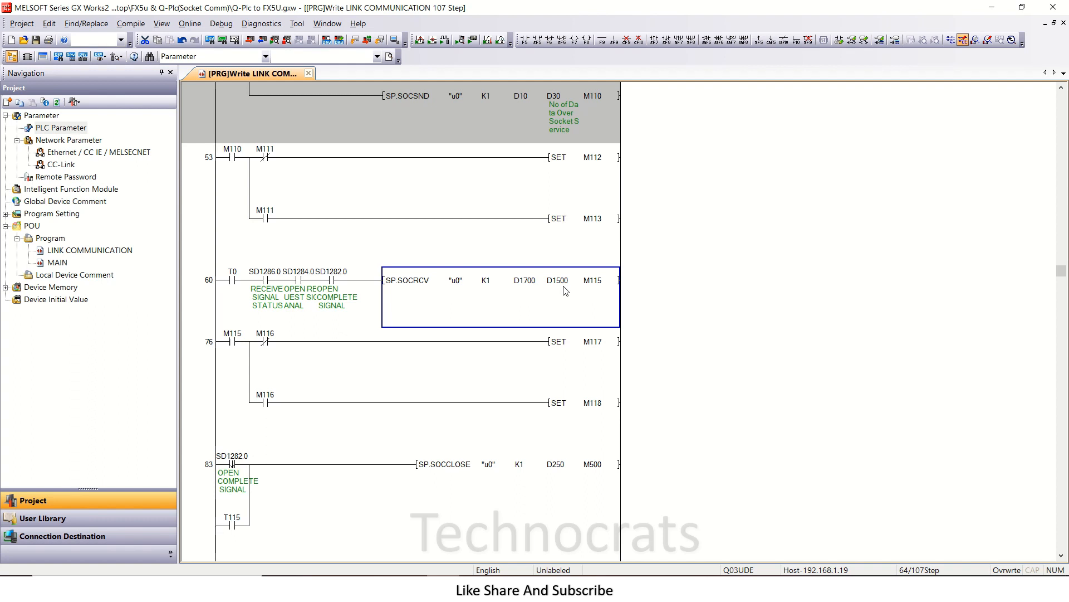
{"action": "mouse_move", "coordinate": [418, 345]}
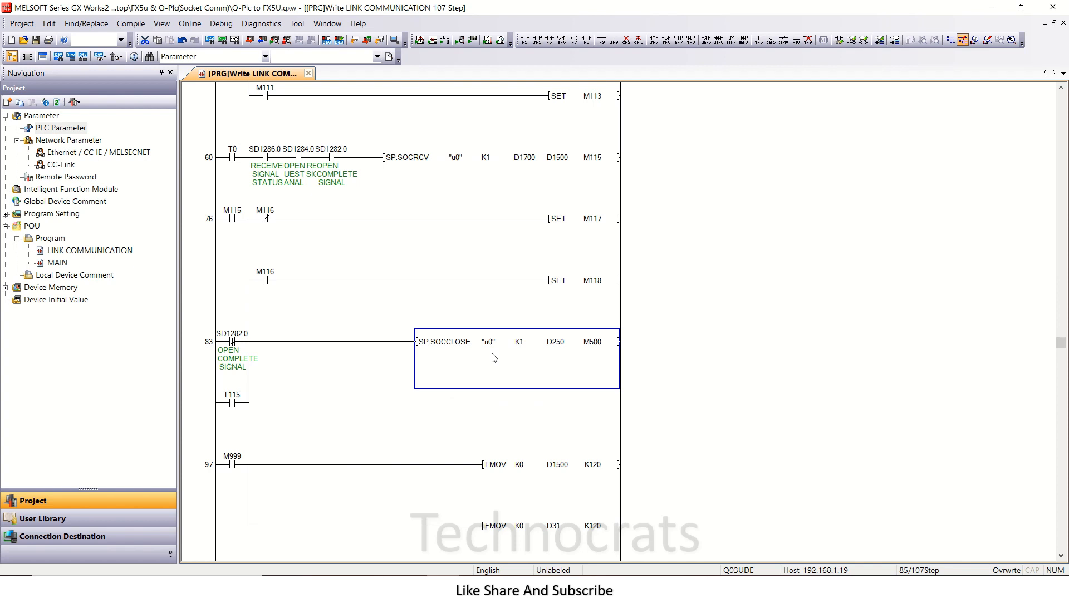
{"action": "mouse_move", "coordinate": [628, 394]}
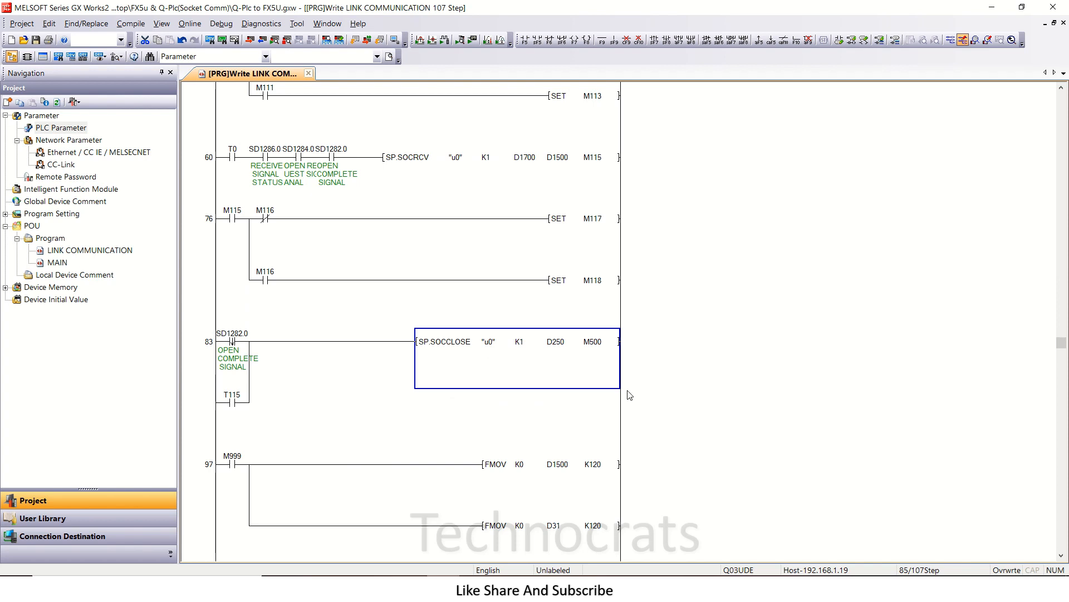
{"action": "mouse_move", "coordinate": [443, 539]}
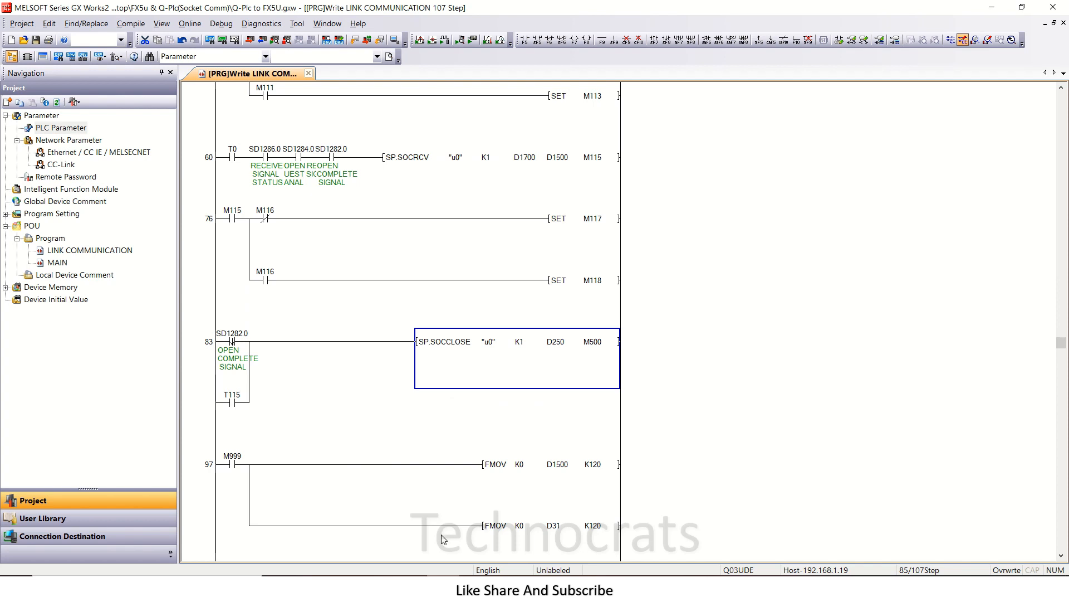
{"action": "mouse_move", "coordinate": [378, 341]}
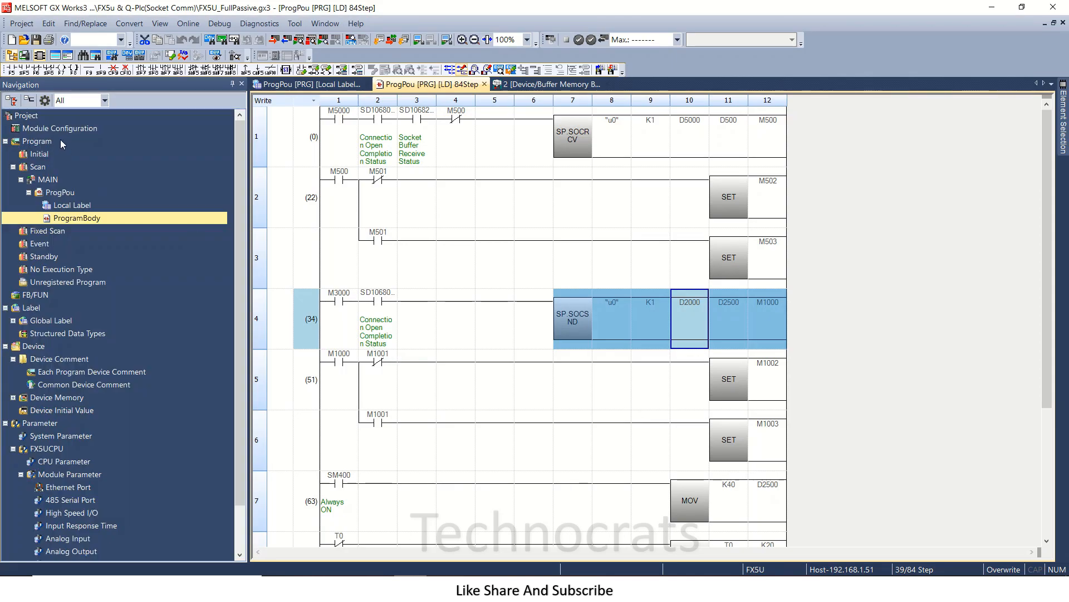
- Open the FX5U built-in Ethernet Port module parameters from the Navigation tree
{"action": "left_click", "coordinate": [71, 487]}
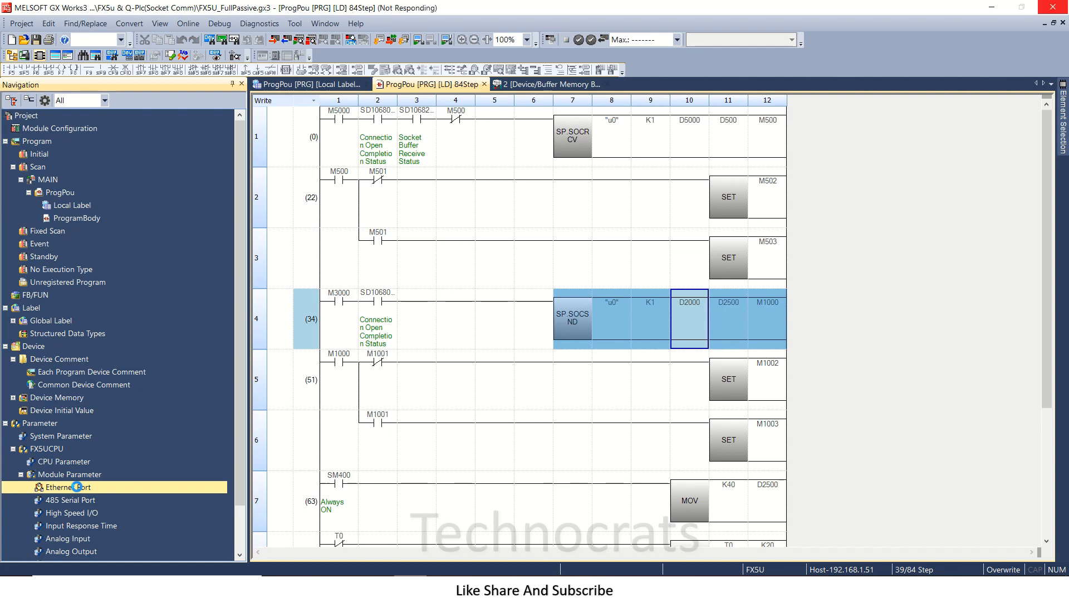
{"action": "double_click", "coordinate": [68, 487]}
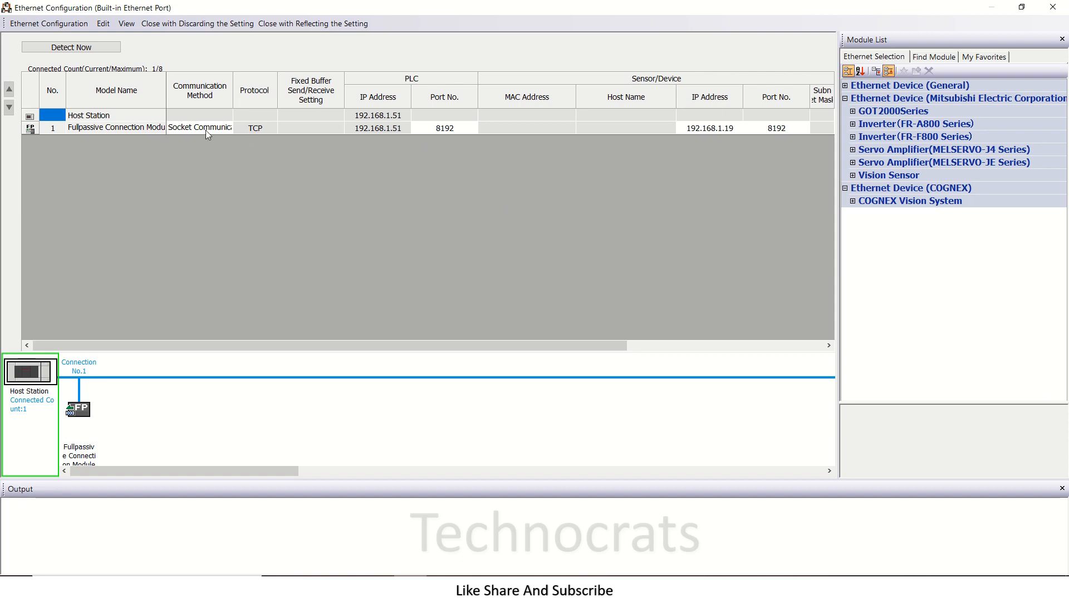
- Review the connection's TCP protocol and host station port 8192 cells
{"action": "left_click", "coordinate": [255, 127]}
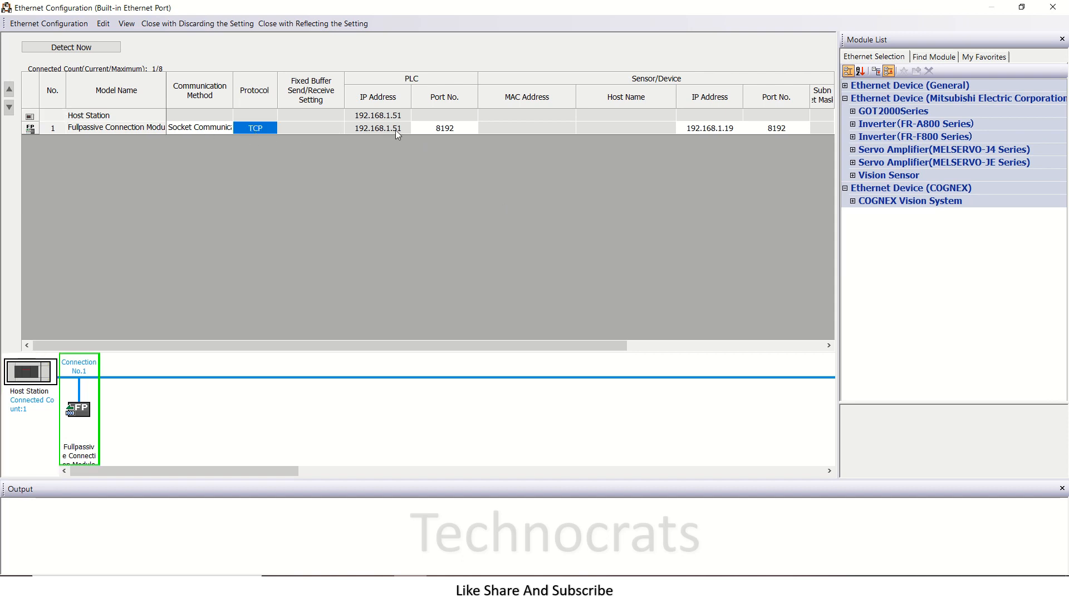
{"action": "left_click", "coordinate": [377, 127]}
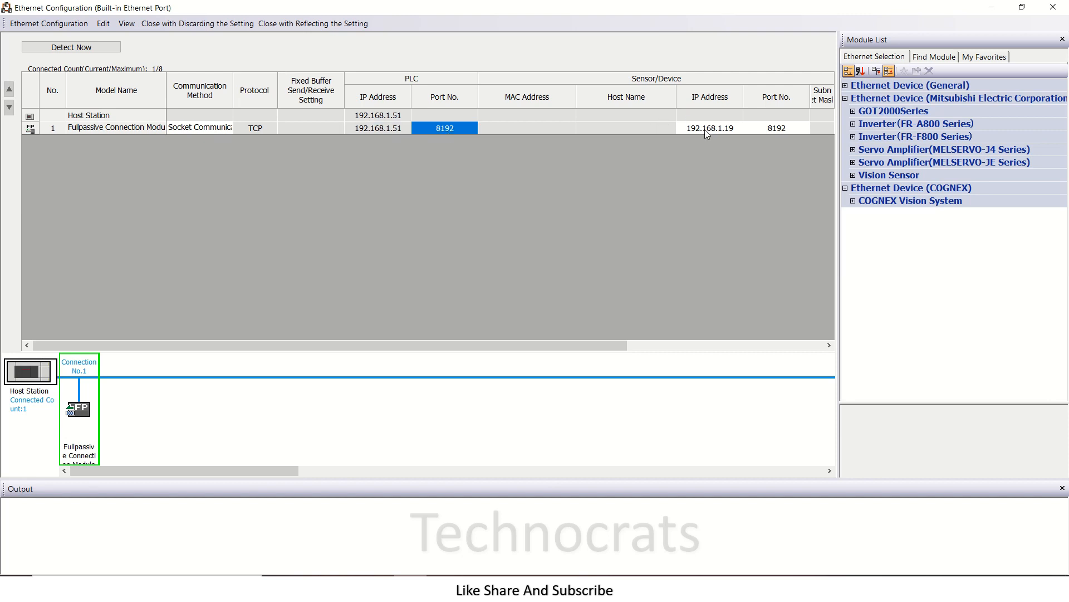
{"action": "mouse_move", "coordinate": [783, 153]}
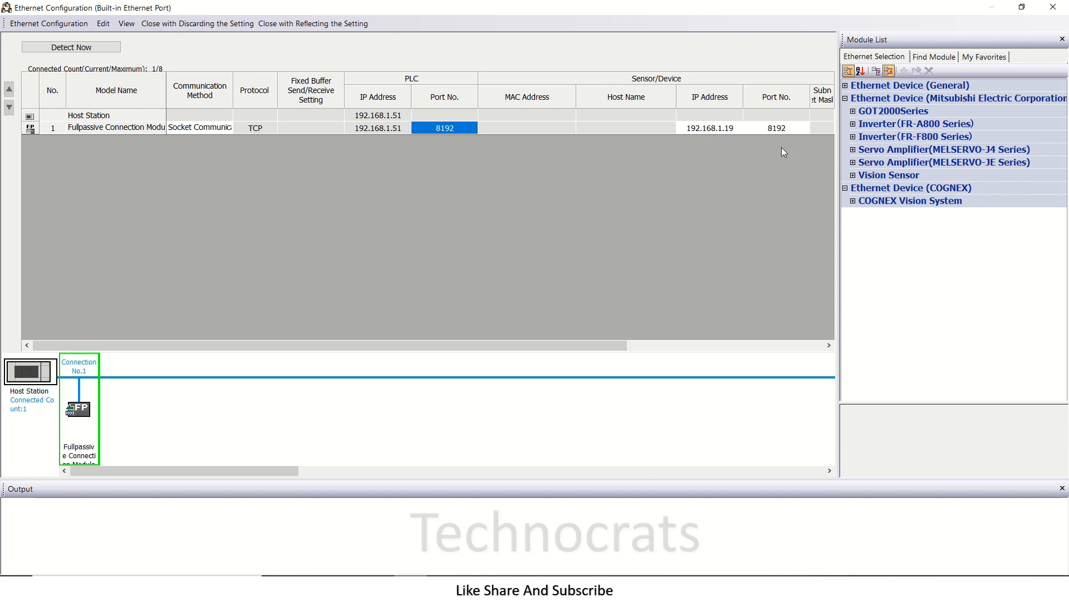
{"action": "mouse_move", "coordinate": [780, 137]}
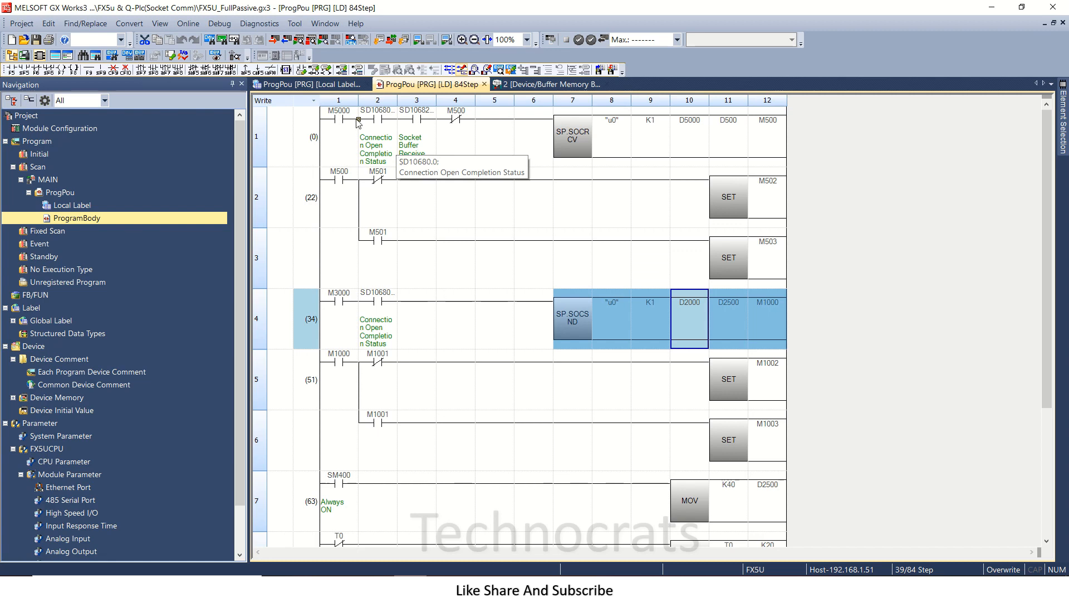
{"action": "left_click", "coordinate": [338, 117]}
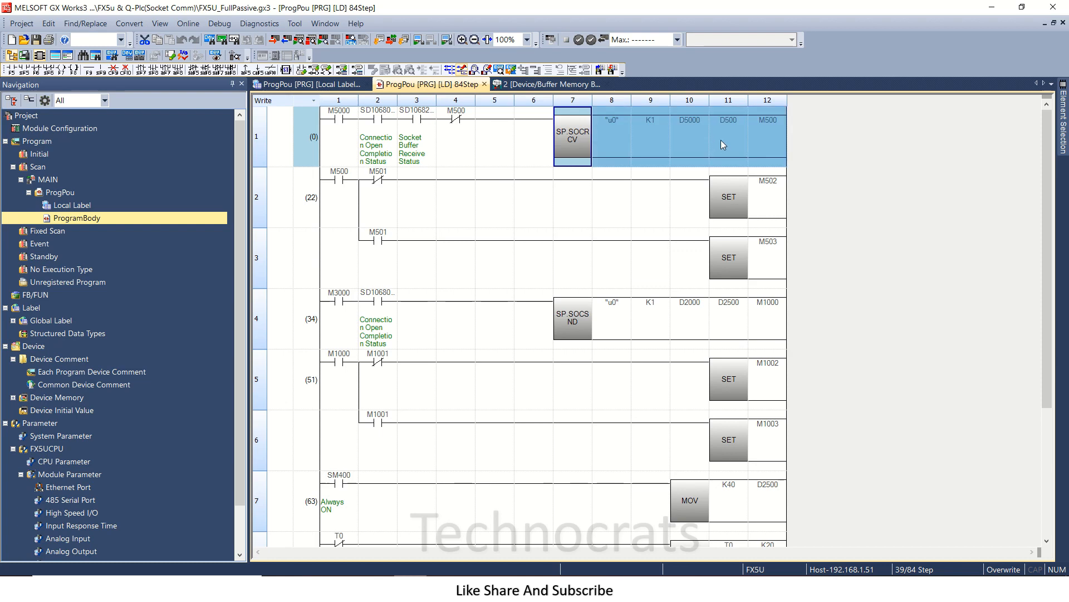
{"action": "mouse_move", "coordinate": [688, 144]}
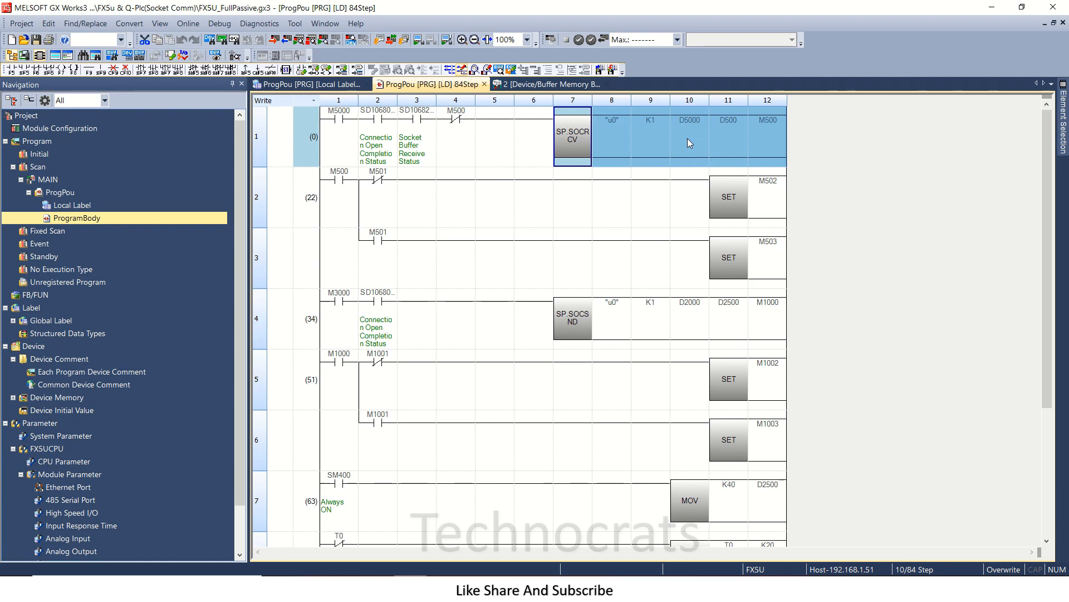
{"action": "mouse_move", "coordinate": [733, 134]}
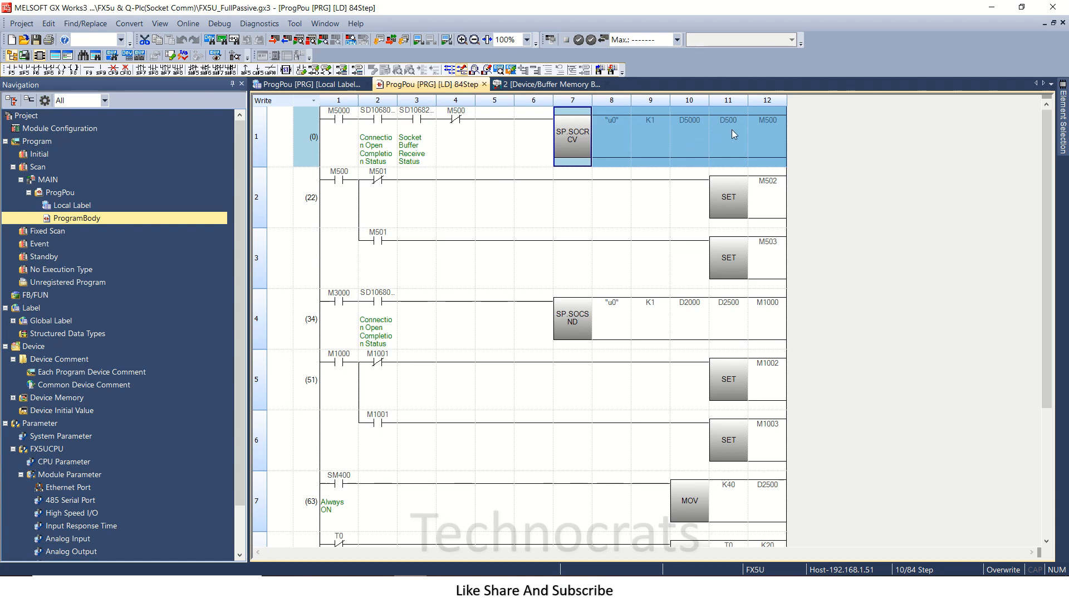
{"action": "left_click", "coordinate": [728, 135]}
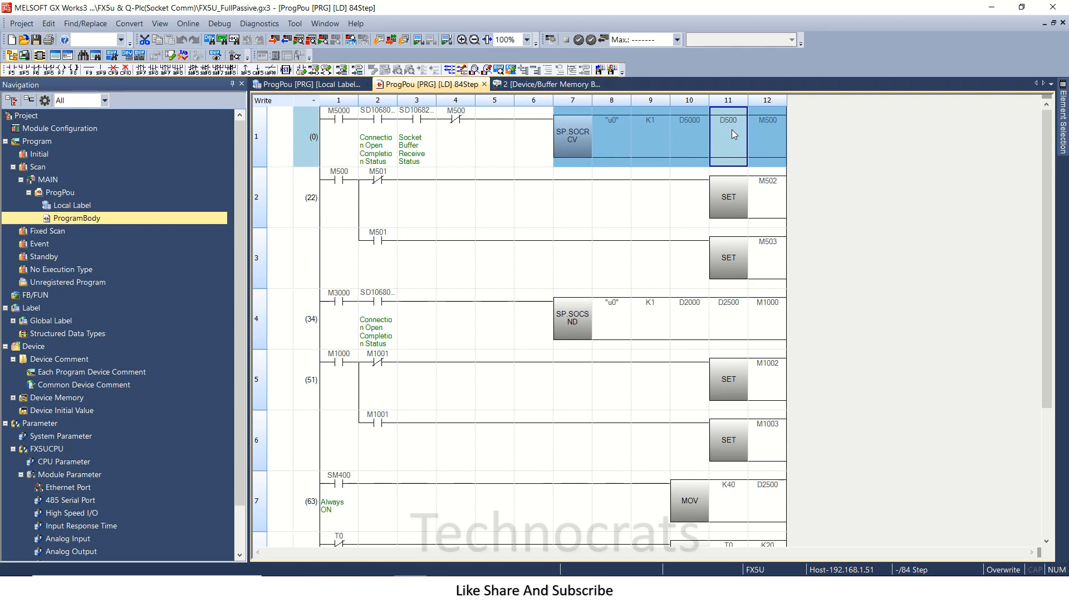
{"action": "left_click", "coordinate": [612, 197]}
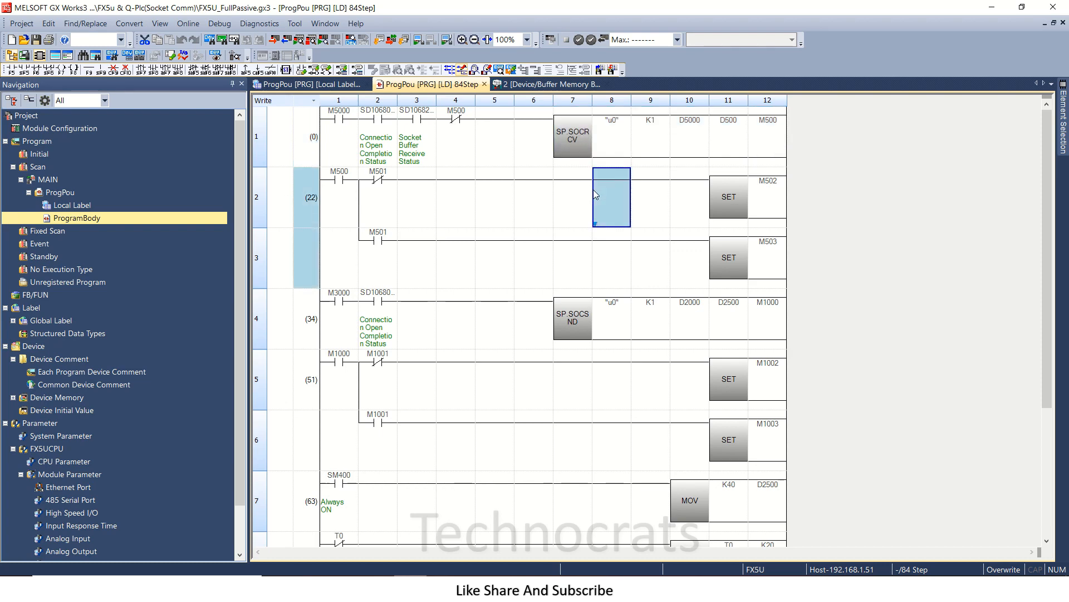
{"action": "left_click", "coordinate": [611, 379]}
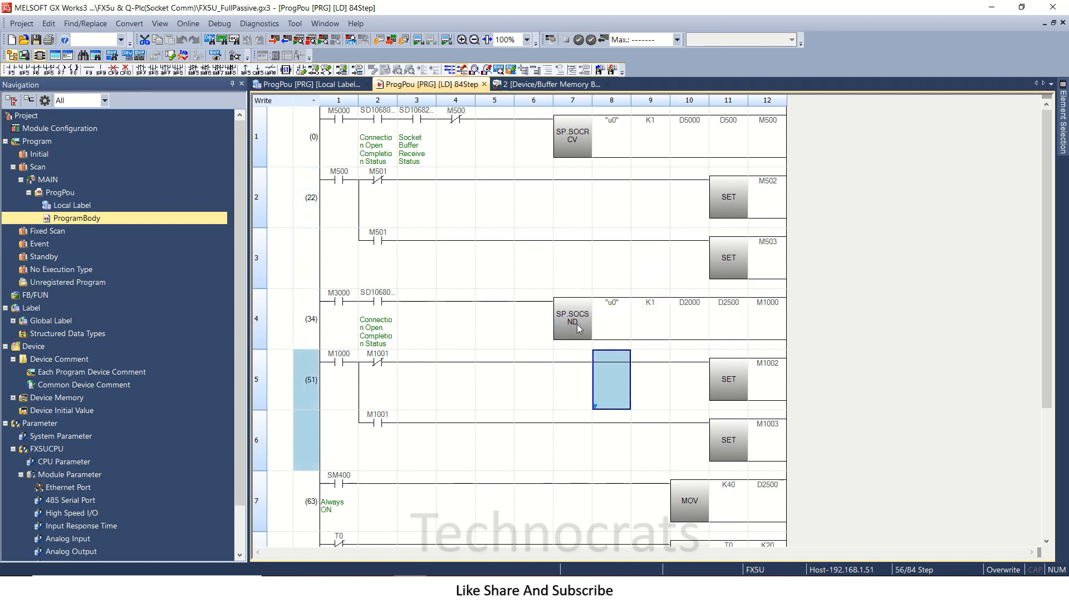
{"action": "left_click", "coordinate": [572, 317]}
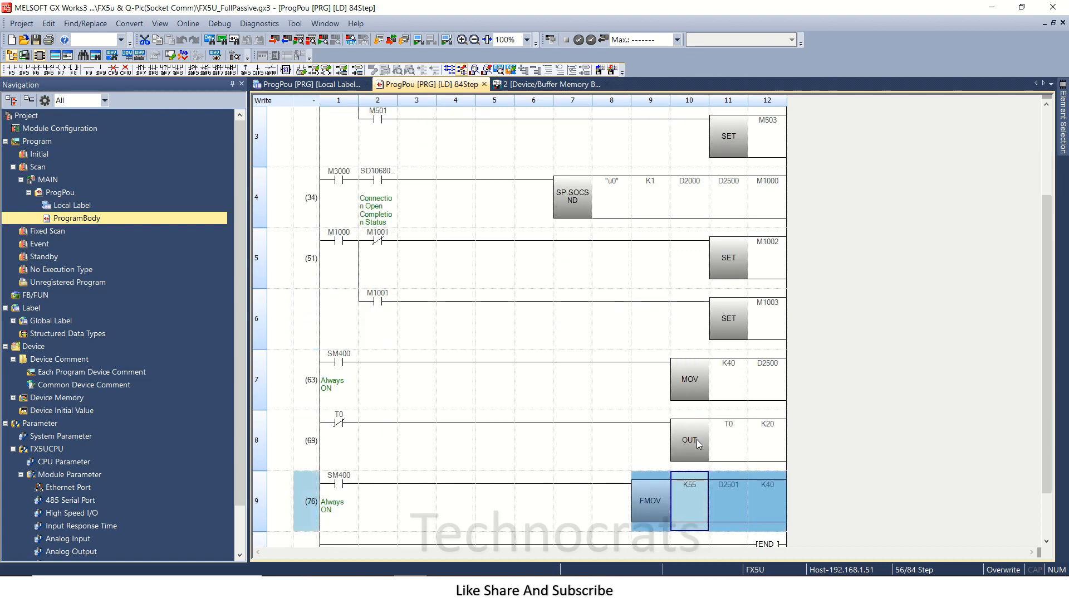
{"action": "scroll", "scroll_direction": "down", "scroll_amount": 3}
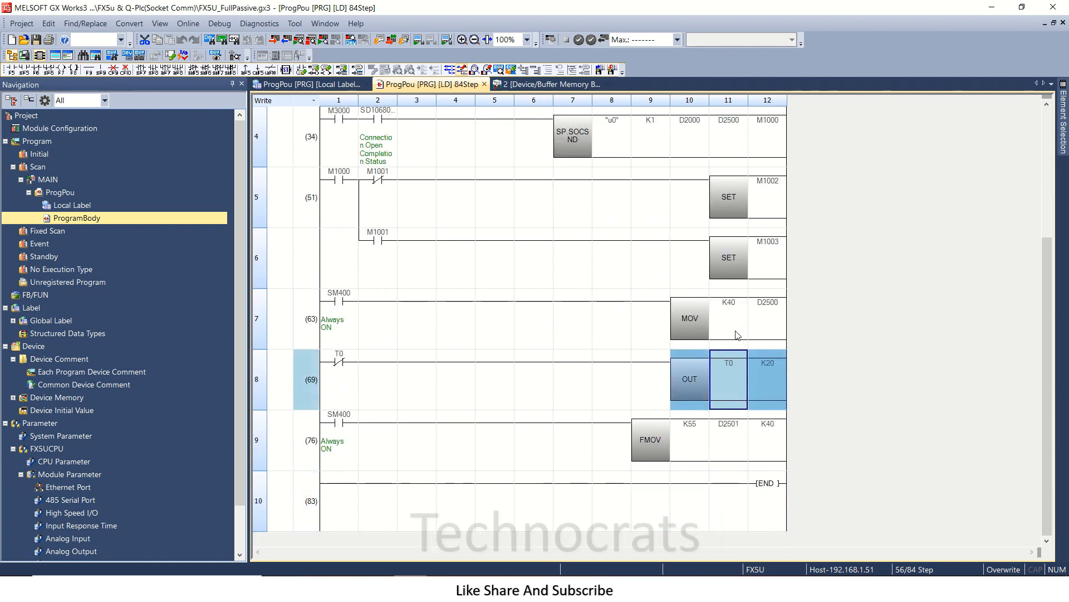
{"action": "left_click", "coordinate": [728, 318]}
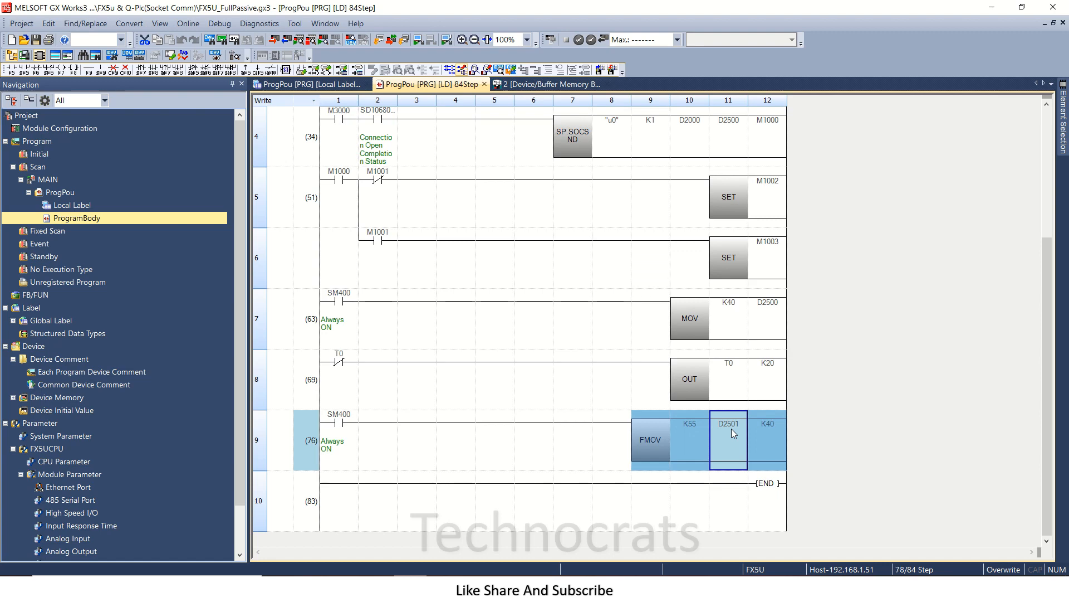
{"action": "mouse_move", "coordinate": [722, 436]}
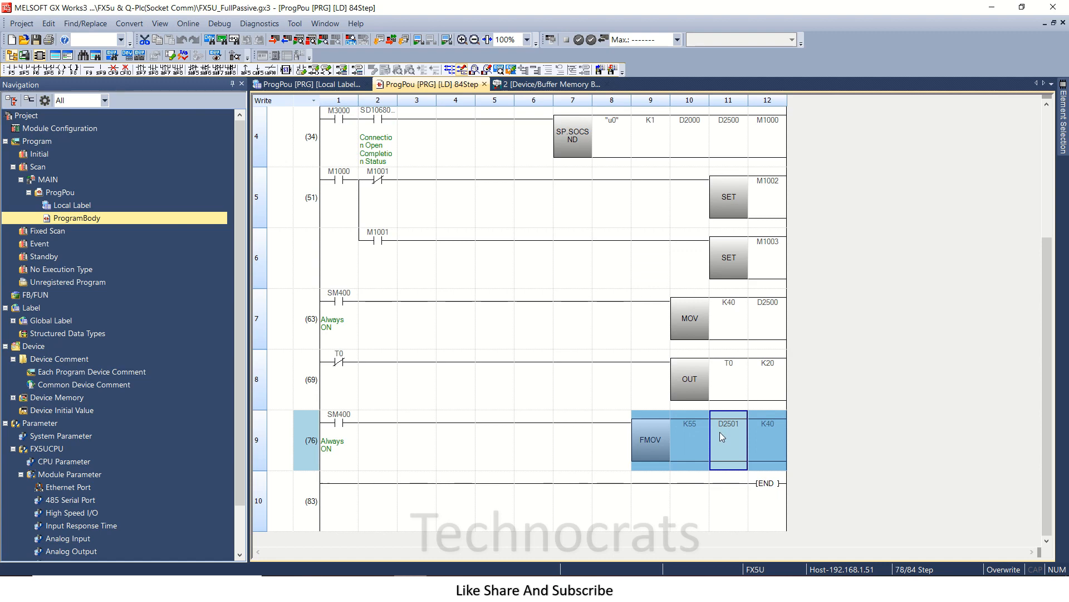
{"action": "left_click", "coordinate": [649, 439]}
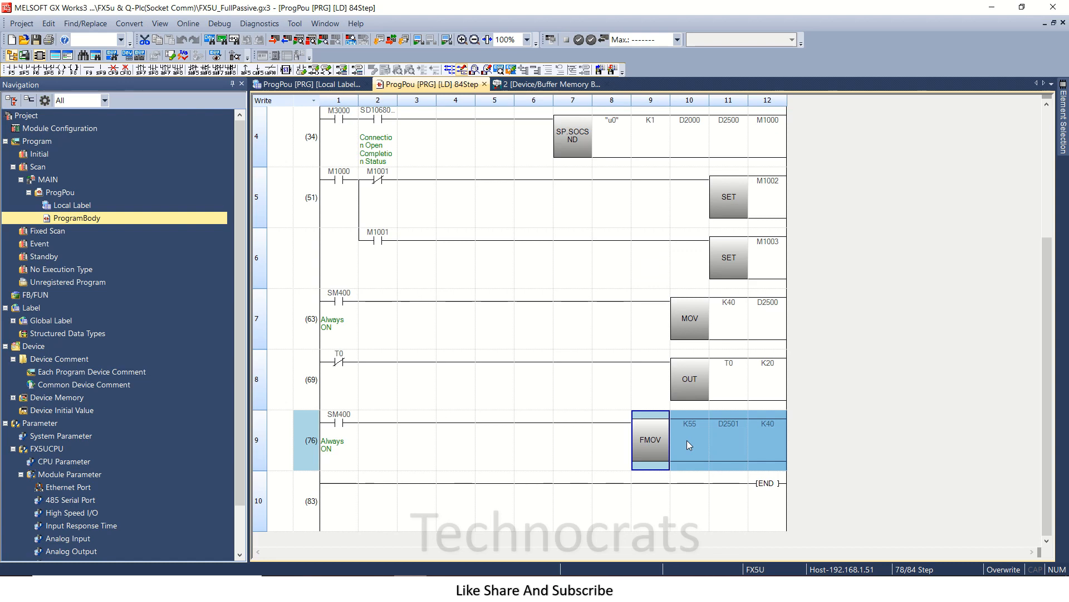
{"action": "mouse_move", "coordinate": [754, 319]}
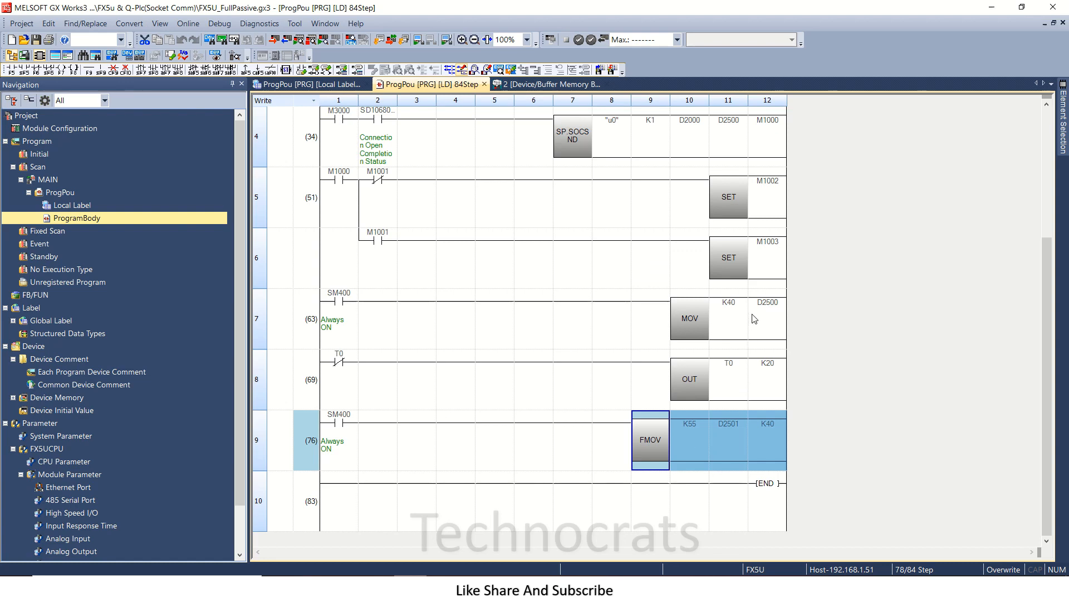